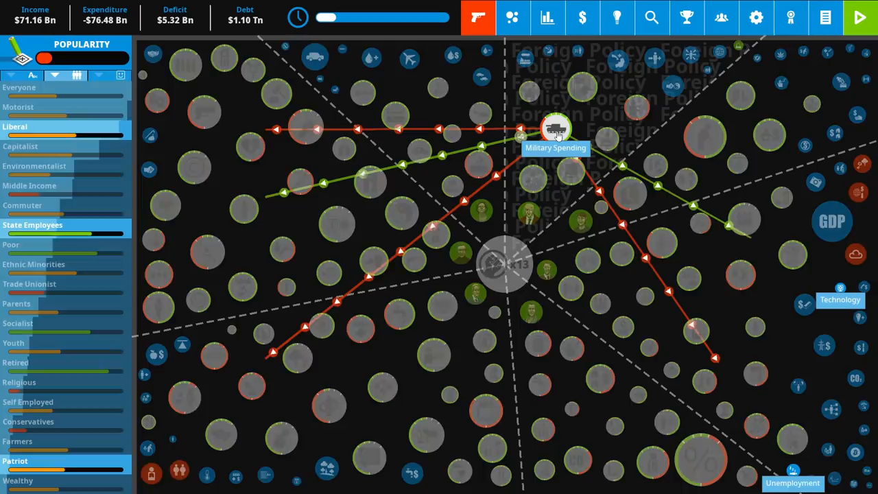
Step: Open the Carbon Tax policy details from the main policy web
left_click(831, 221)
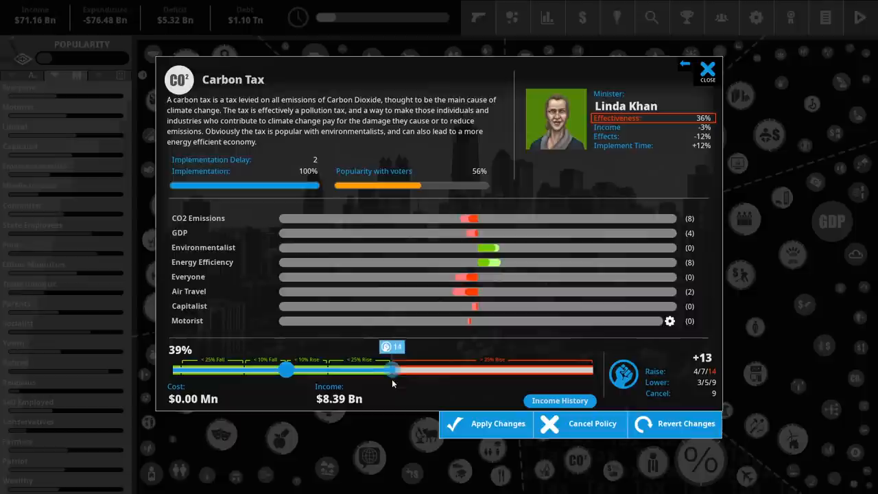
Step: Preview cutting Carbon Tax to 35%, slide it back, and revert to keep 39%
left_click_drag(393, 369, 369, 369)
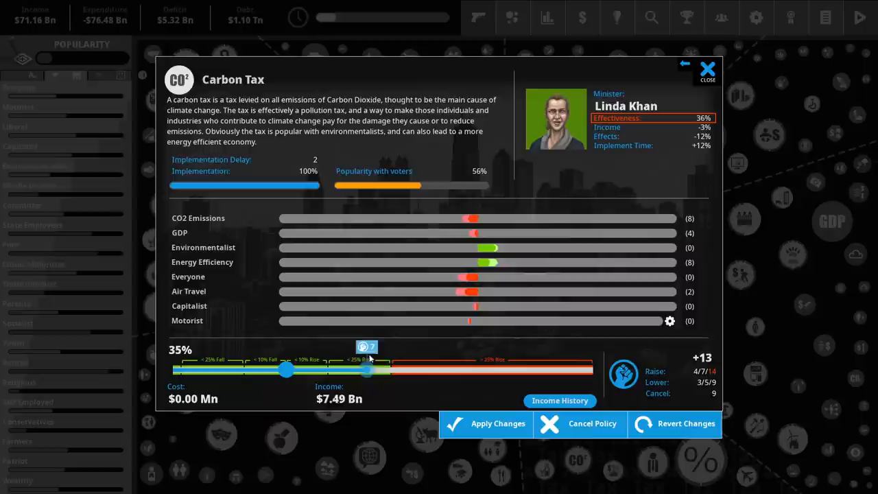
left_click_drag(367, 369, 384, 369)
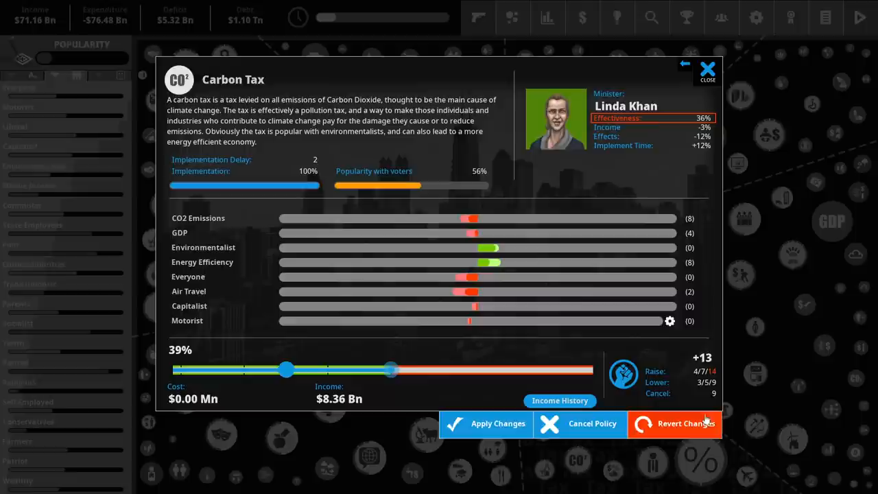
left_click(706, 70)
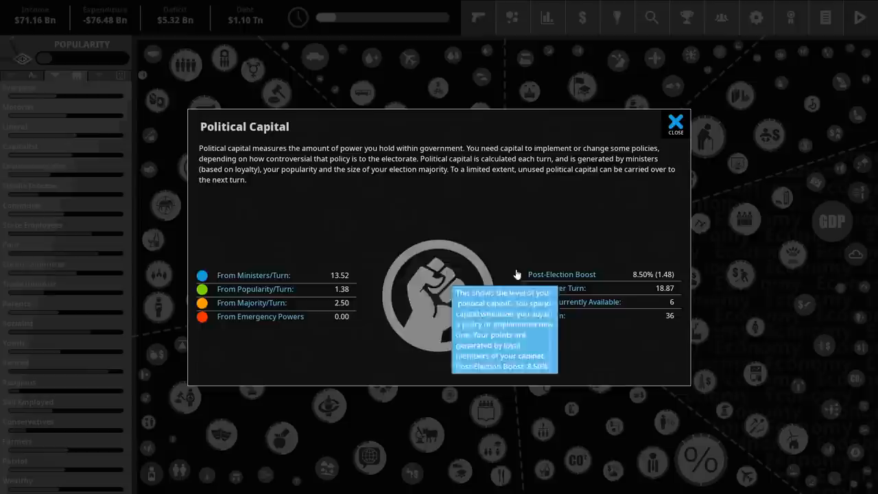
Step: Close Political Capital, then set Eco-home Regulations to maximum and apply
left_click(675, 121)
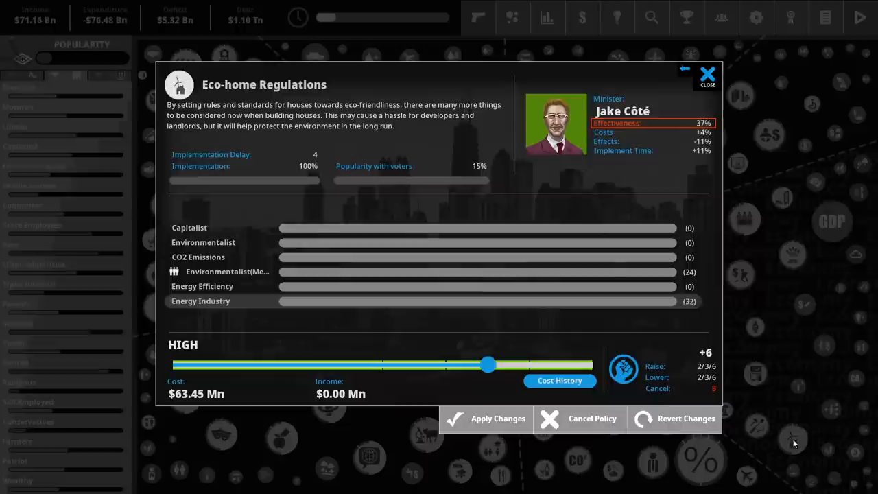
left_click_drag(487, 364, 586, 364)
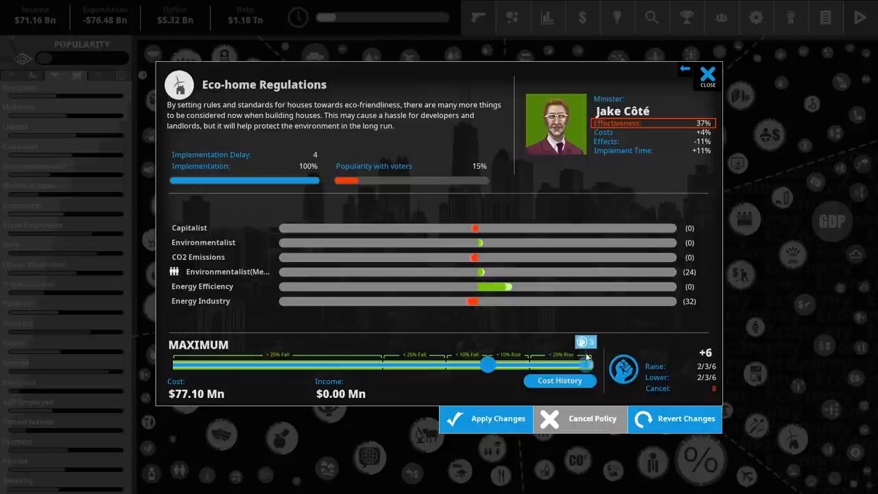
left_click(706, 72)
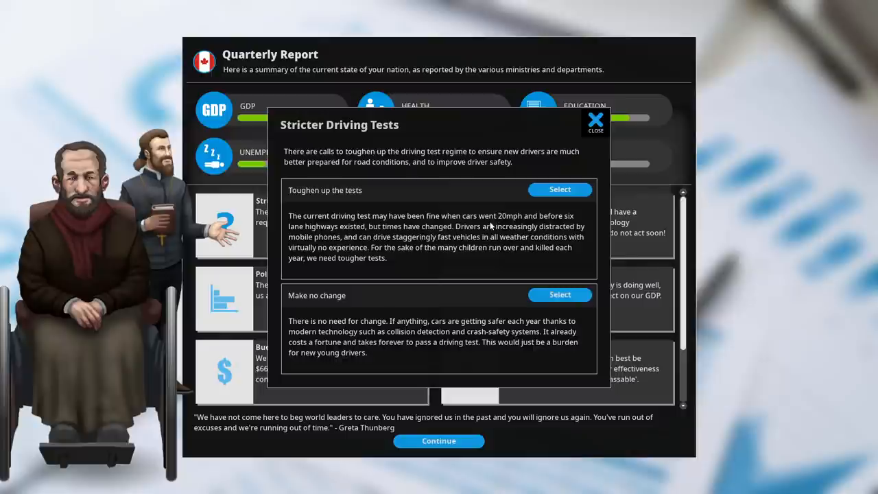
mouse_move(470, 273)
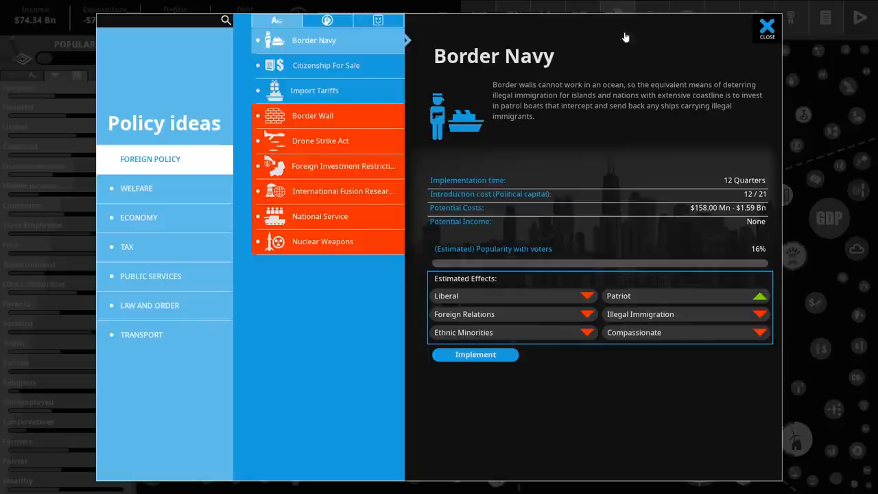
Step: Browse the Transport ideas and implement Fuel Efficiency Standards
left_click(142, 335)
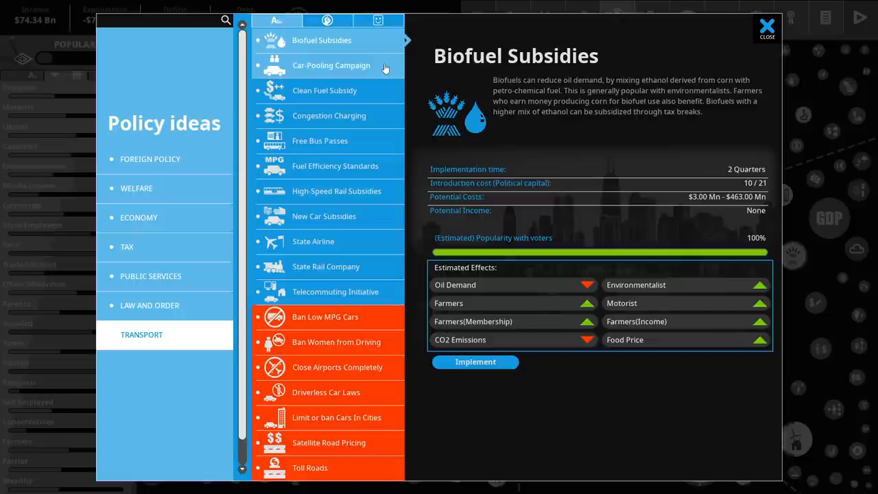
left_click(335, 166)
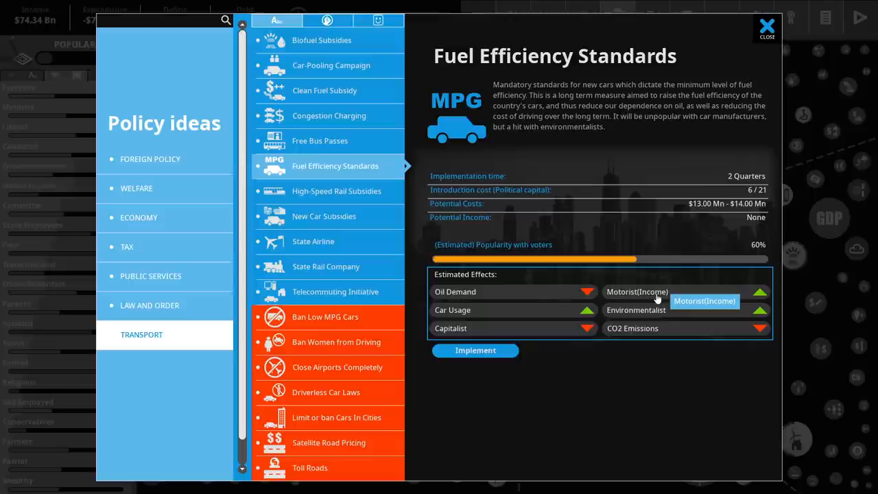
mouse_move(472, 187)
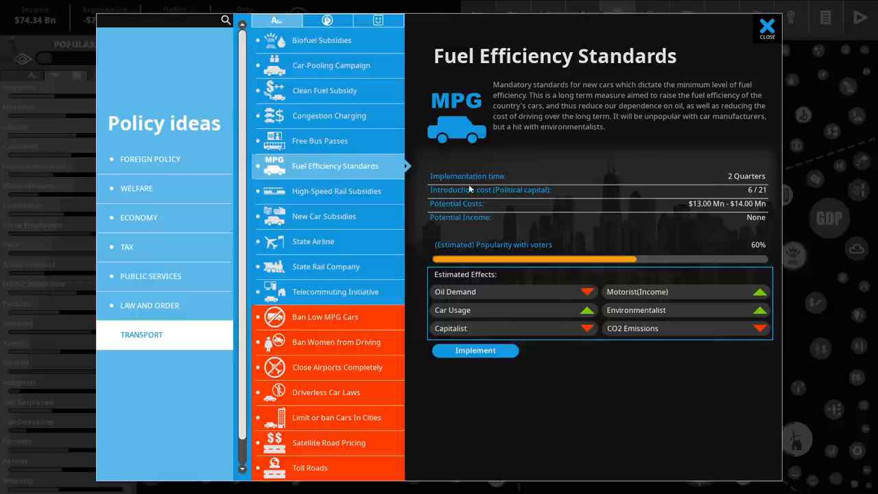
mouse_move(524, 331)
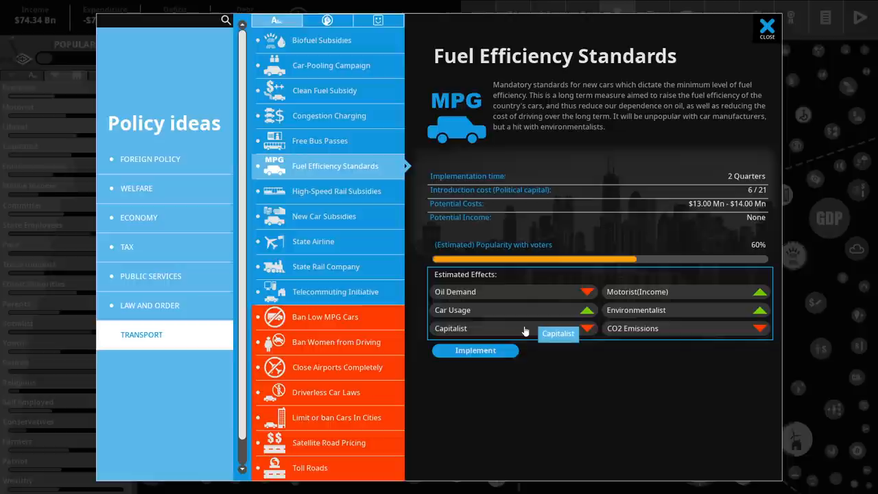
mouse_move(651, 364)
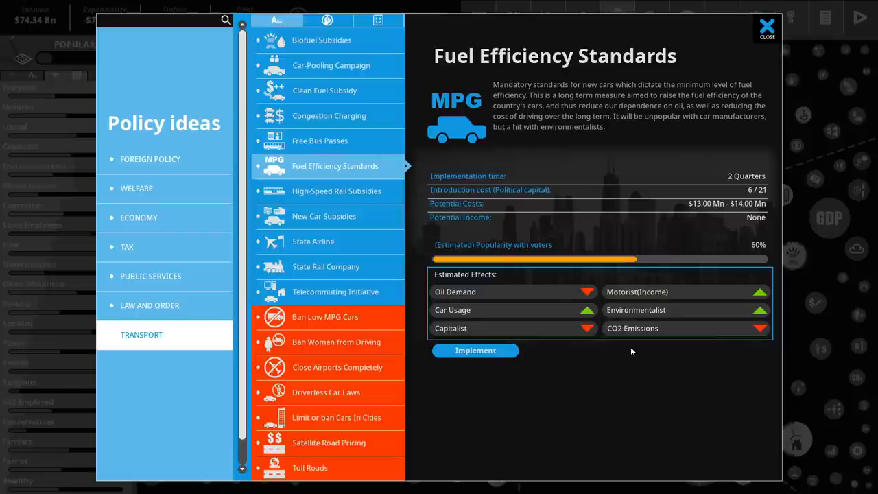
left_click(475, 350)
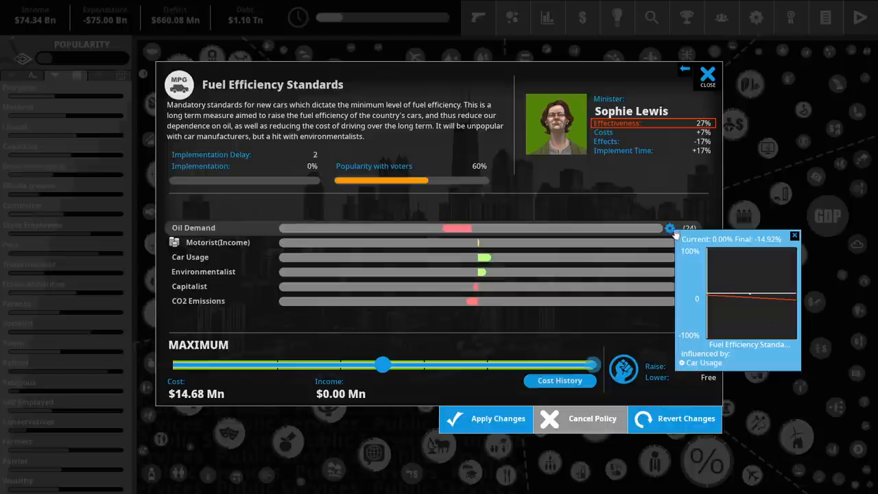
mouse_move(475, 261)
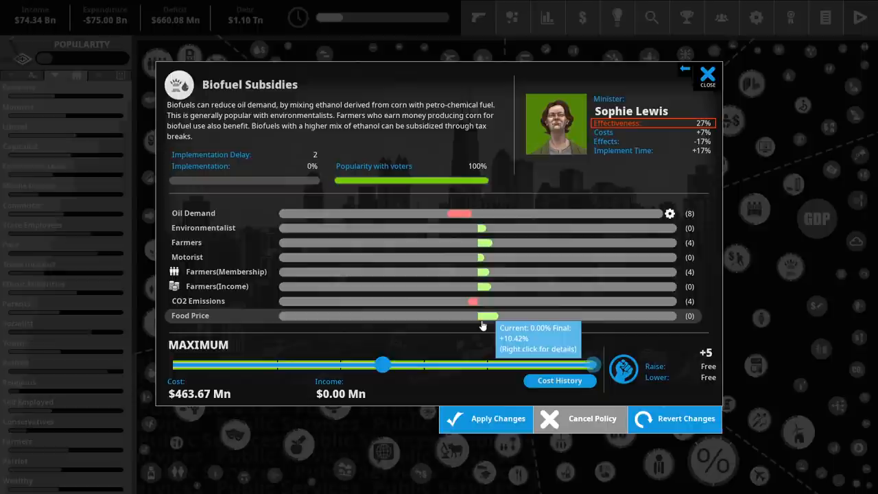
Step: Apply Biofuel Subsidies at maximum level
left_click(706, 73)
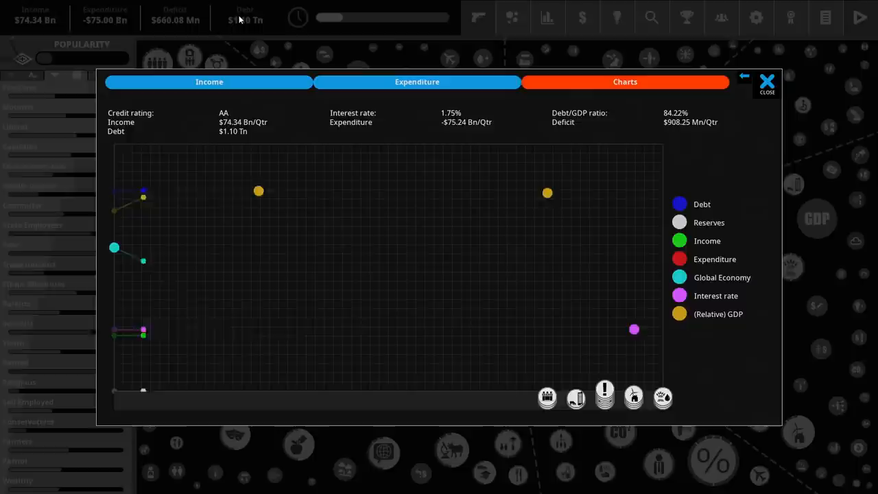
Step: View the Expenditure breakdown of government spending, then close the finance screen
left_click(416, 82)
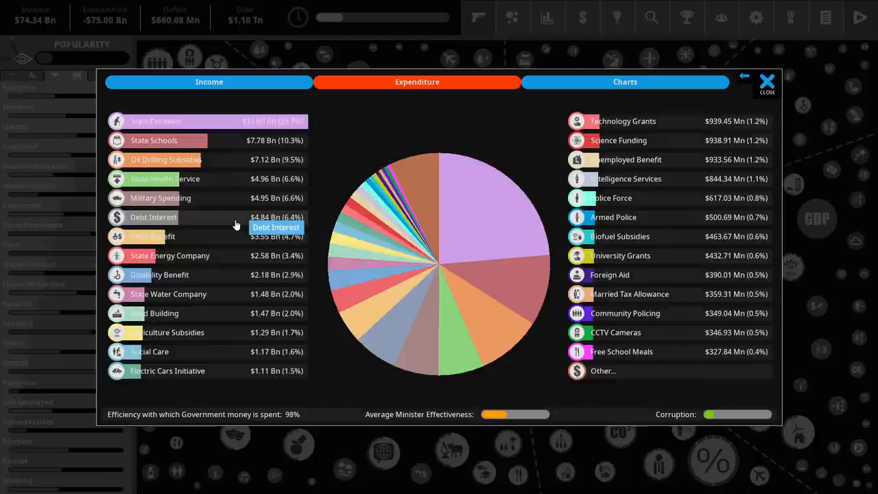
mouse_move(195, 221)
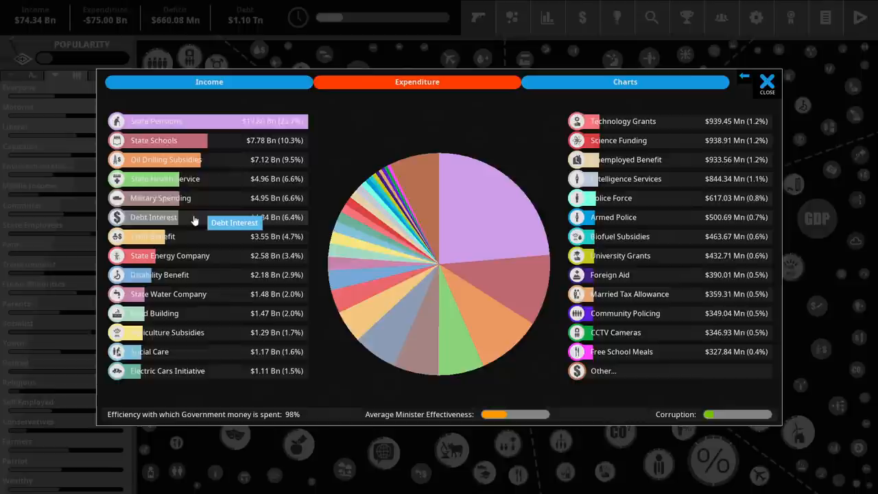
left_click(766, 80)
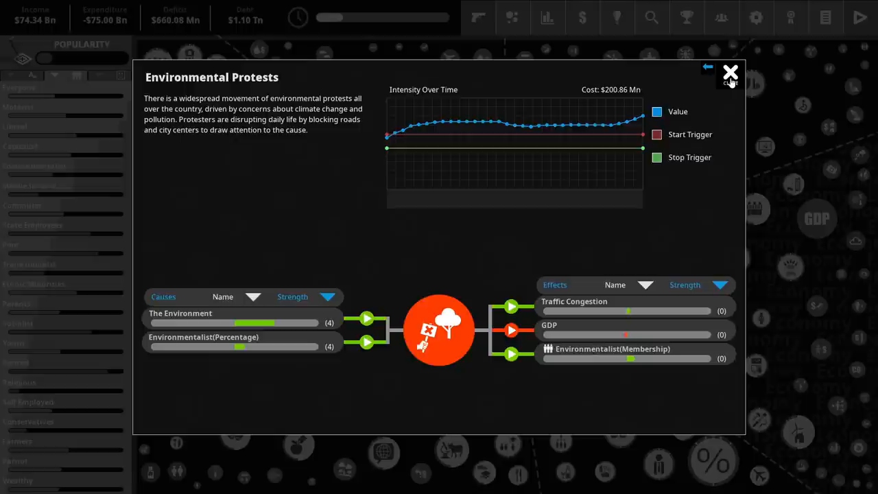
Step: Close the Environmental Protests situation details
left_click(180, 313)
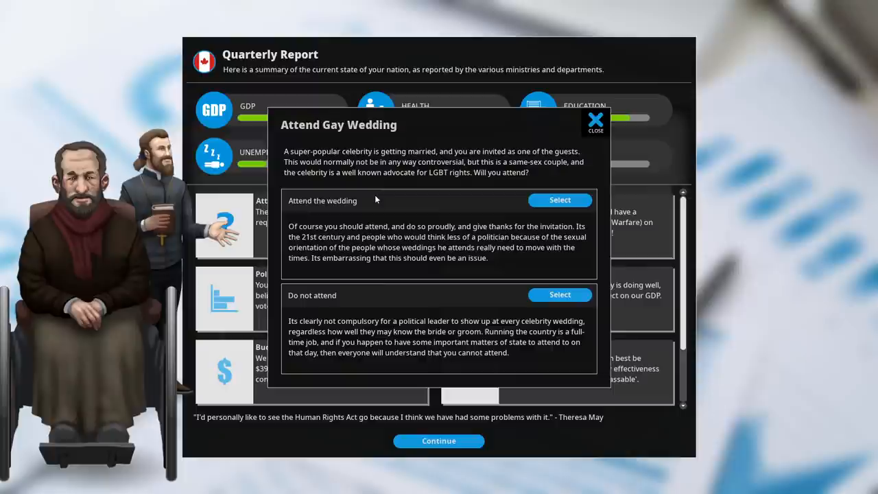
Step: Select a response to the Attend Gay Wedding invitation dilemma
left_click(560, 200)
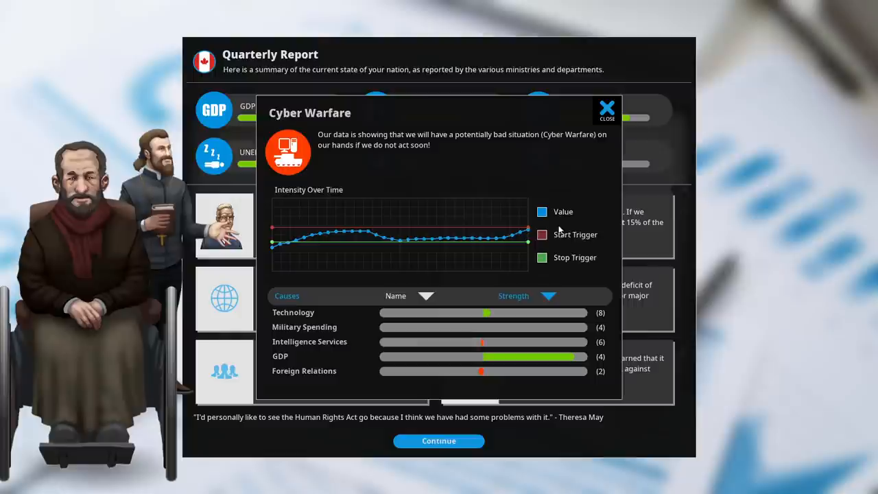
mouse_move(460, 356)
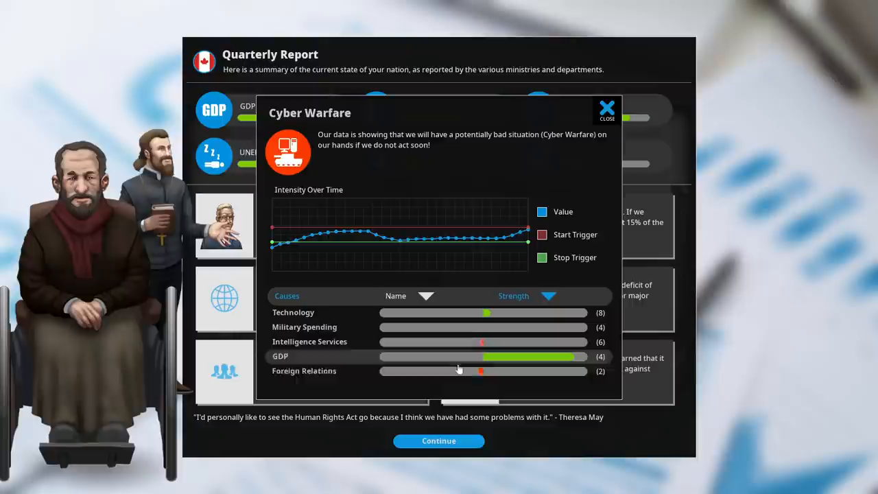
Step: Open the Cyber Warfare situation popup from the Quarterly Report
left_click(606, 107)
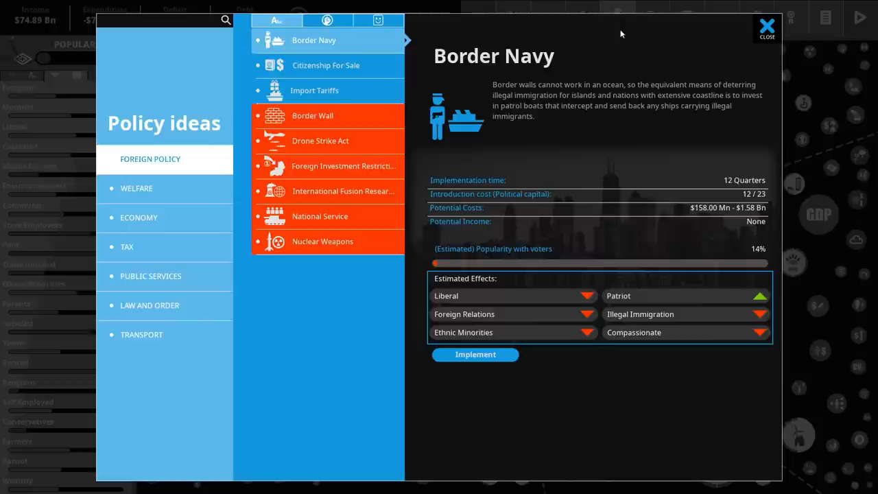
Step: List the Law and Order, Welfare and Public Services policy ideas in turn
left_click(149, 305)
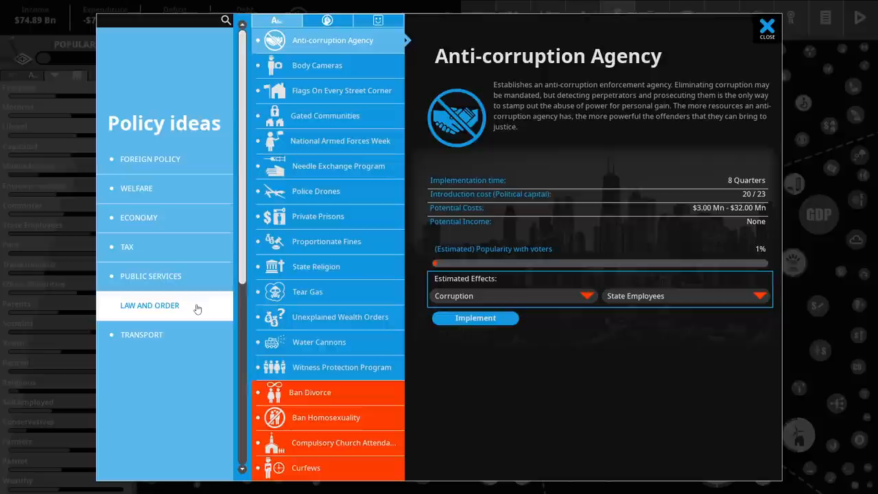
left_click(136, 187)
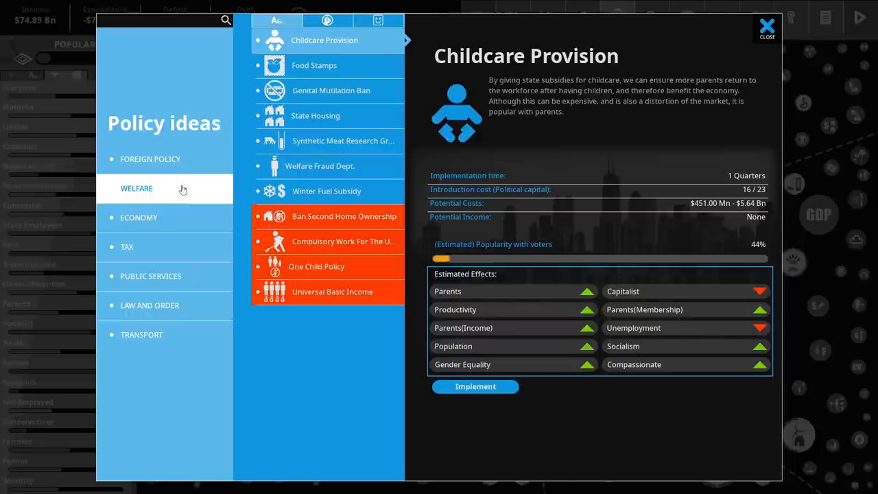
left_click(150, 276)
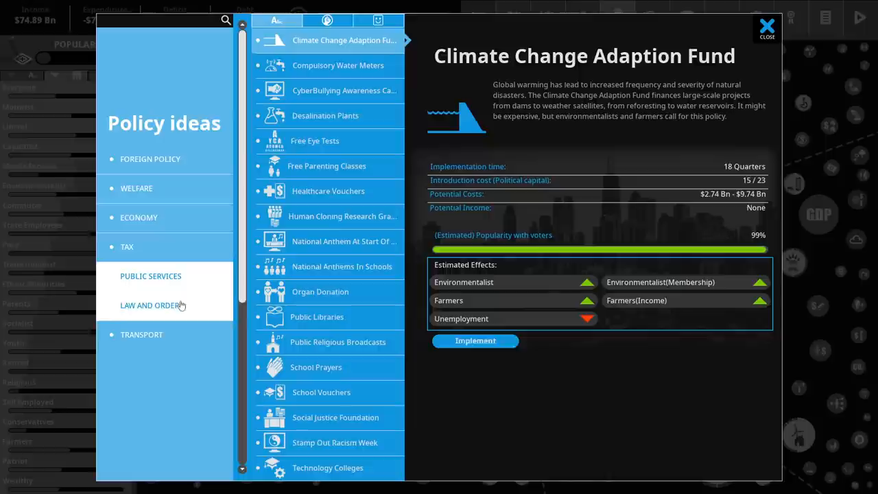
left_click(765, 26)
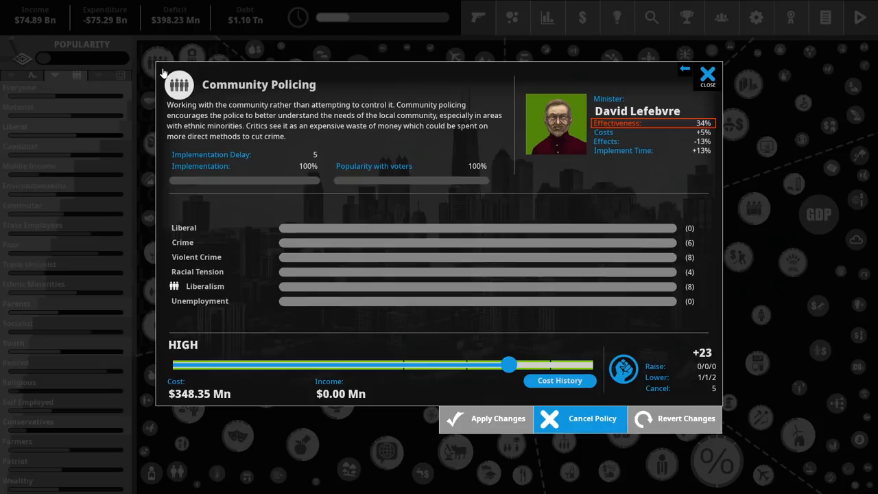
Step: View the Community Policing, Legal Aid and Press Freedom details, closing each unchanged
left_click(707, 73)
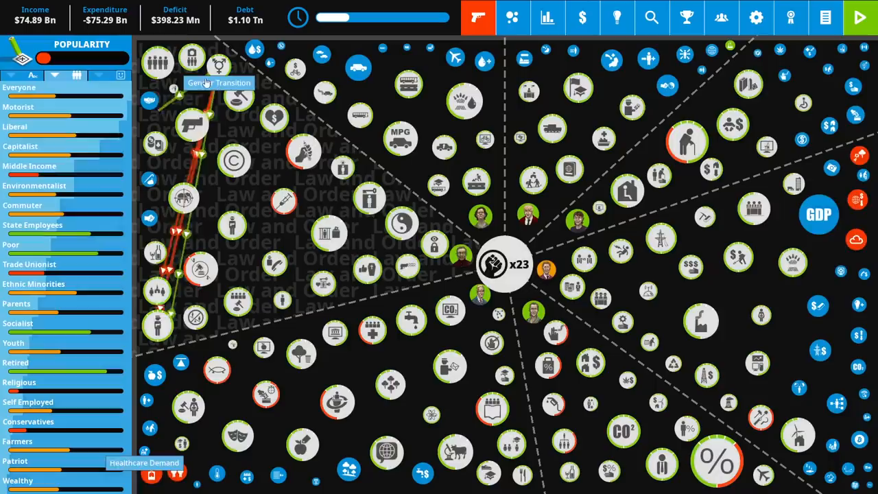
left_click(199, 268)
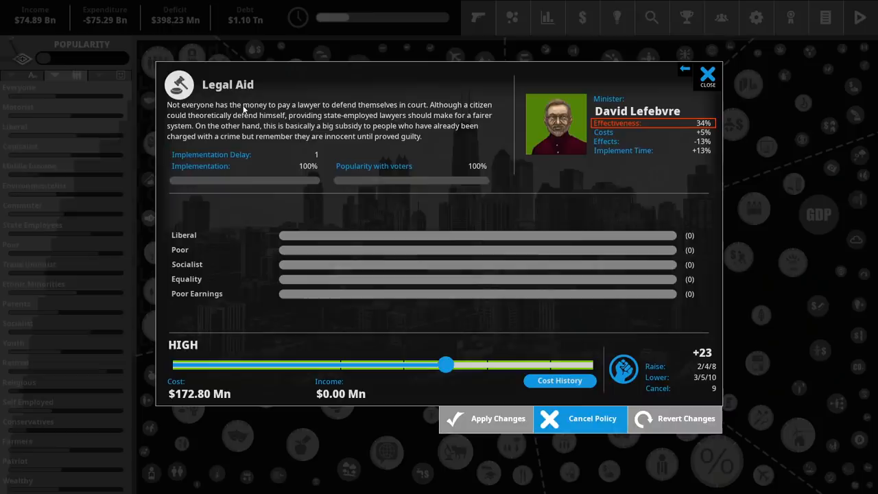
left_click(683, 69)
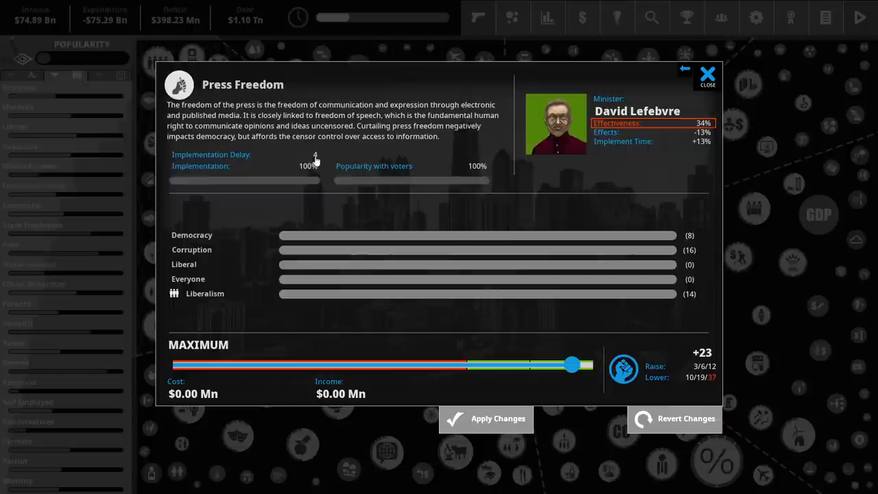
left_click(706, 75)
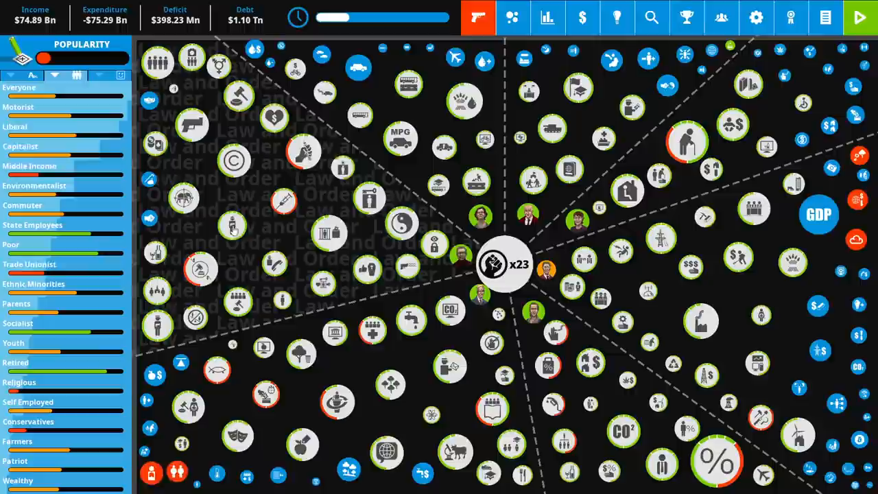
Step: Preview higher Intelligence Services funding levels, comparing costs, then close without applying
left_click(503, 264)
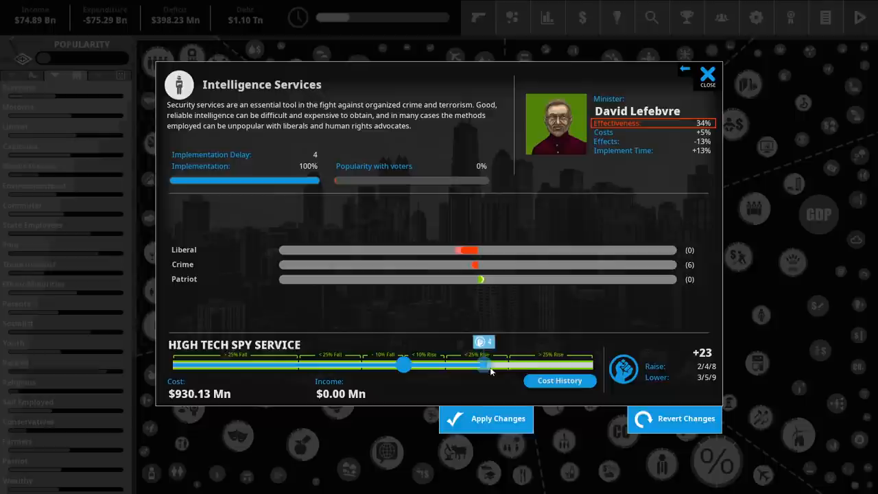
left_click_drag(482, 365, 530, 365)
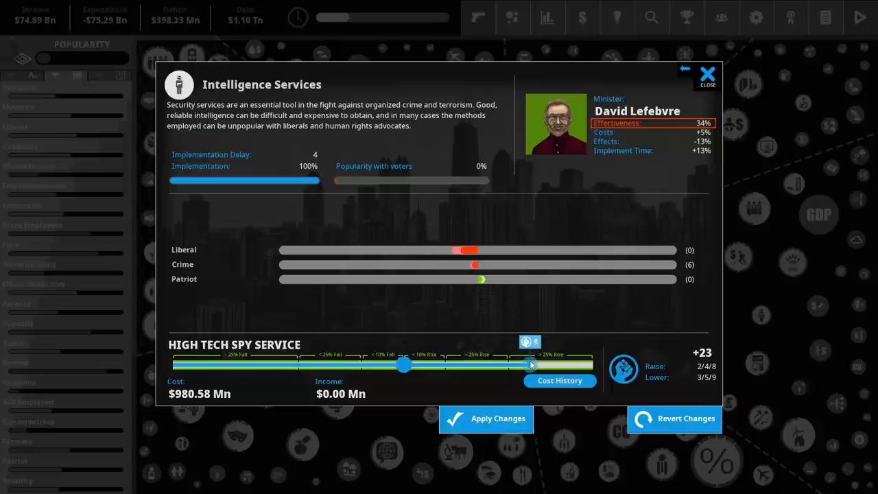
left_click_drag(530, 364, 439, 364)
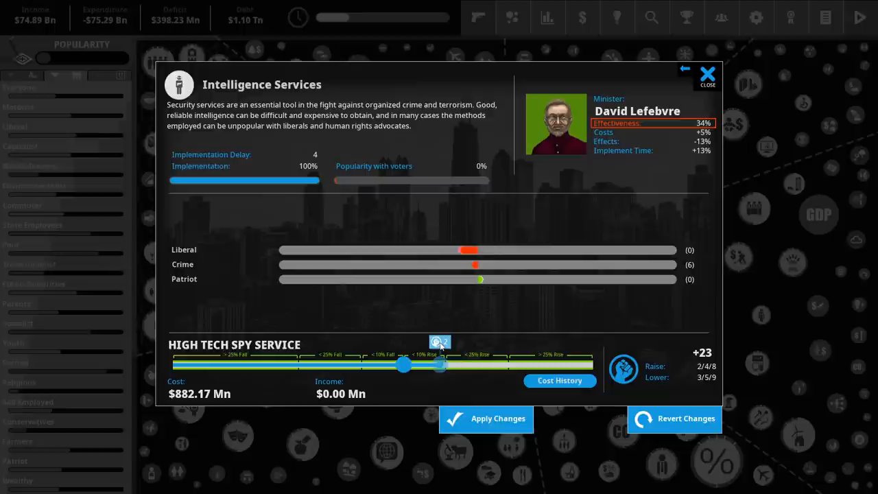
left_click_drag(438, 363, 521, 364)
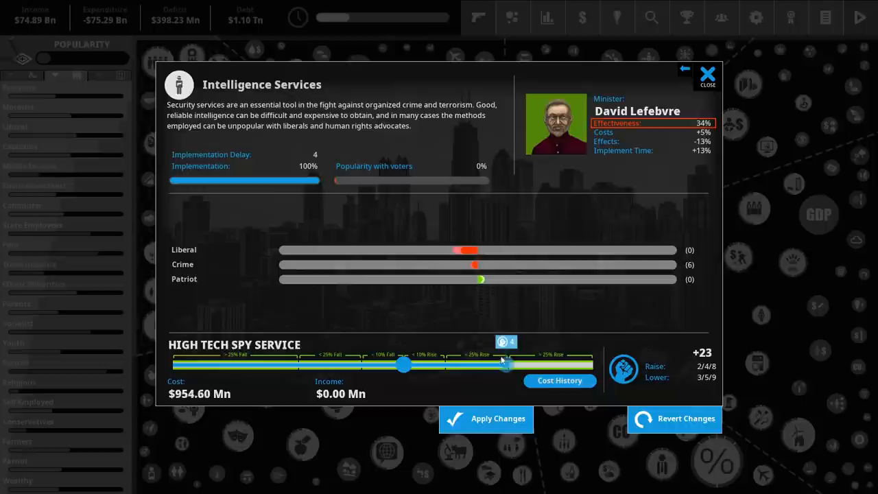
left_click_drag(504, 364, 534, 364)
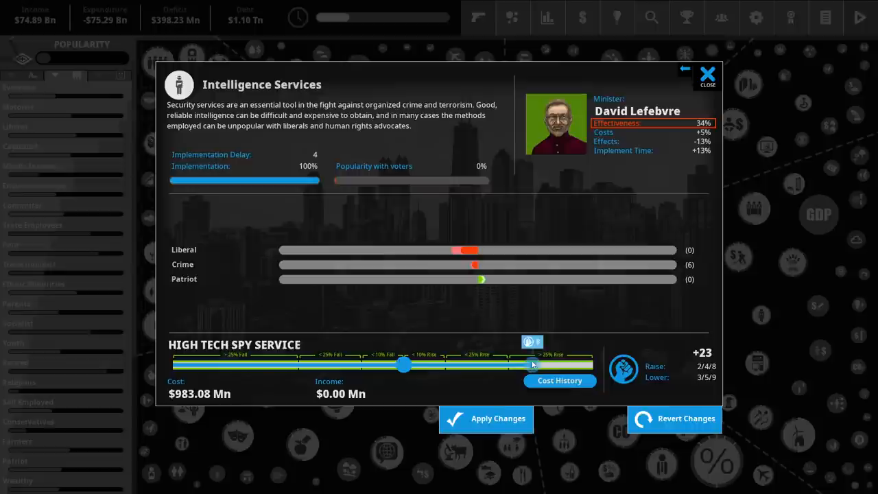
left_click_drag(534, 364, 507, 364)
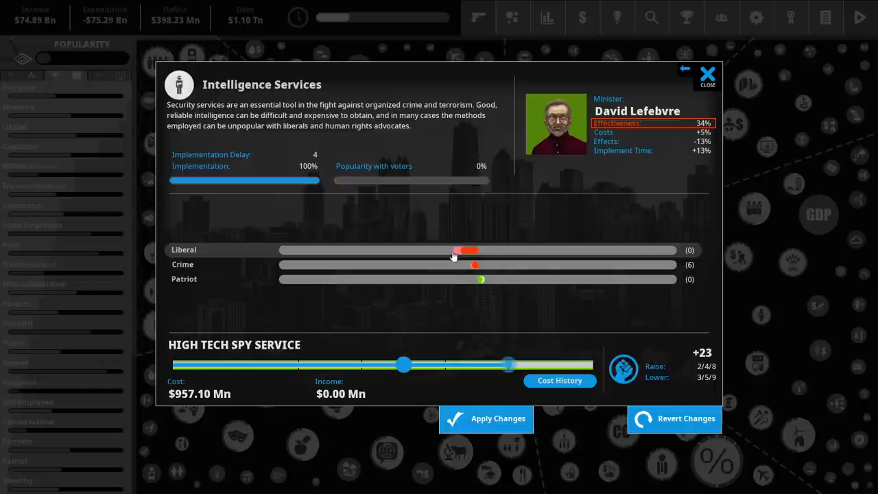
left_click(706, 72)
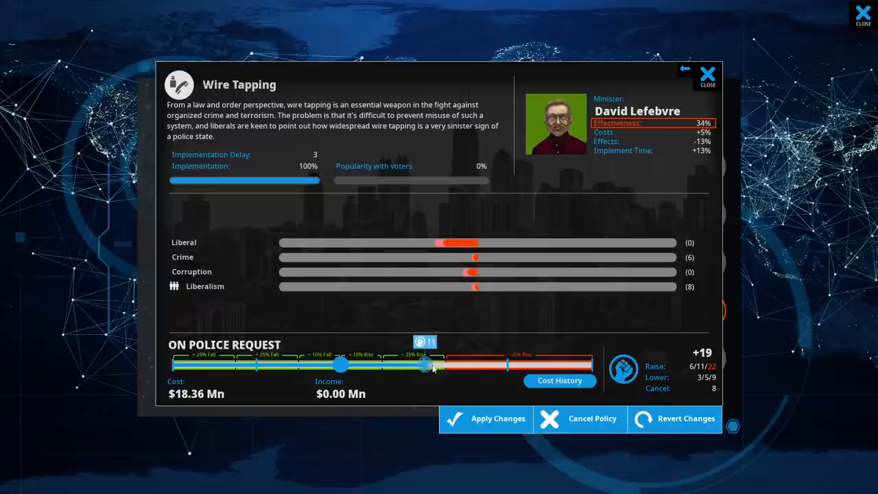
Step: Apply the Wire Tapping raise to On Police Request, spending 11 political capital
left_click(497, 418)
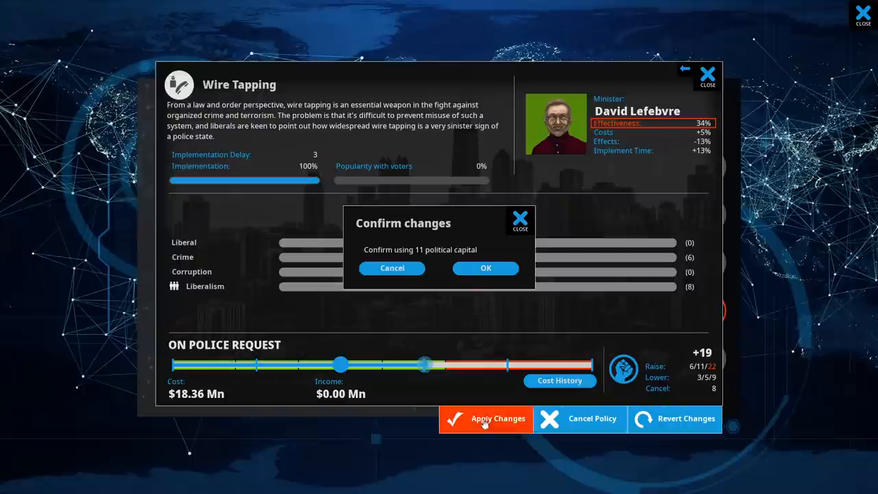
left_click(484, 268)
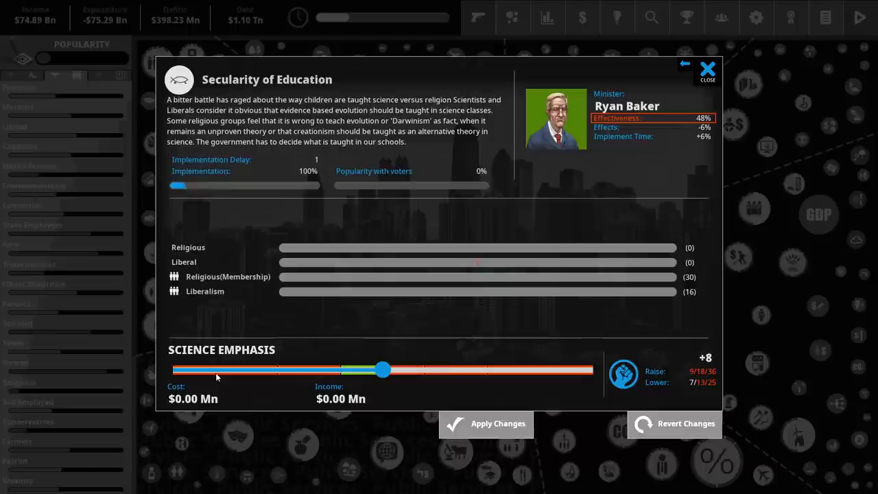
Step: Browse the Cycling Campaign and Bicycle Subsidies policy dialogs, then close them
left_click(707, 70)
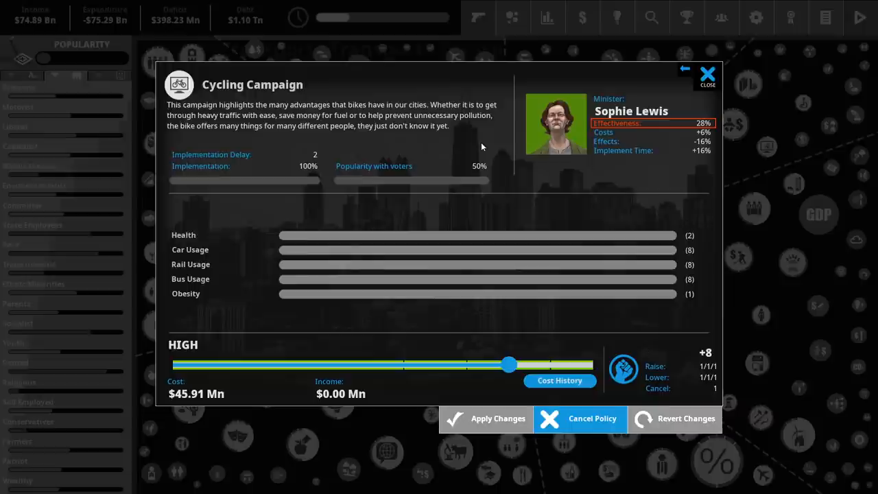
left_click(707, 72)
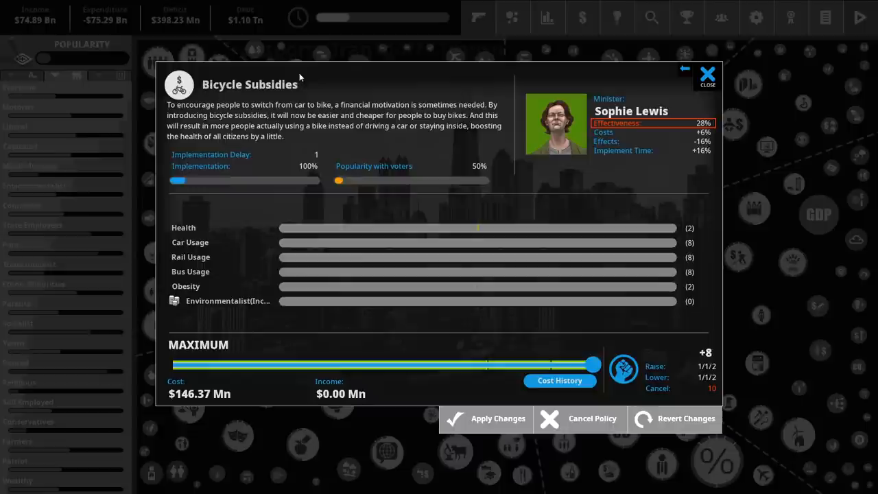
left_click(683, 68)
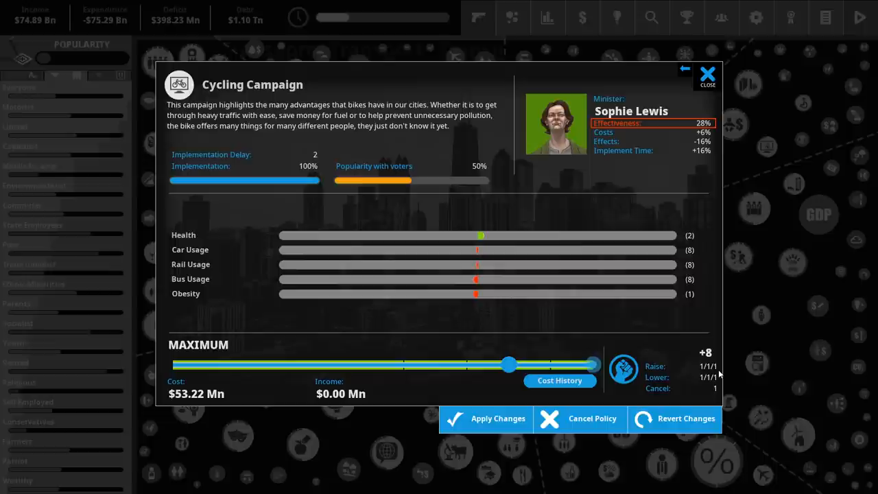
left_click(706, 72)
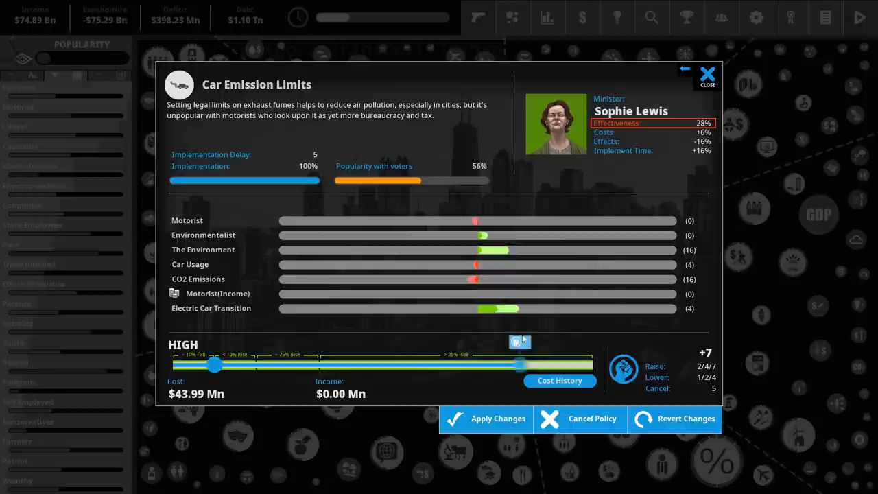
Step: Slide Car Emission Limits to Maximum and apply the change
left_click_drag(521, 364, 380, 364)
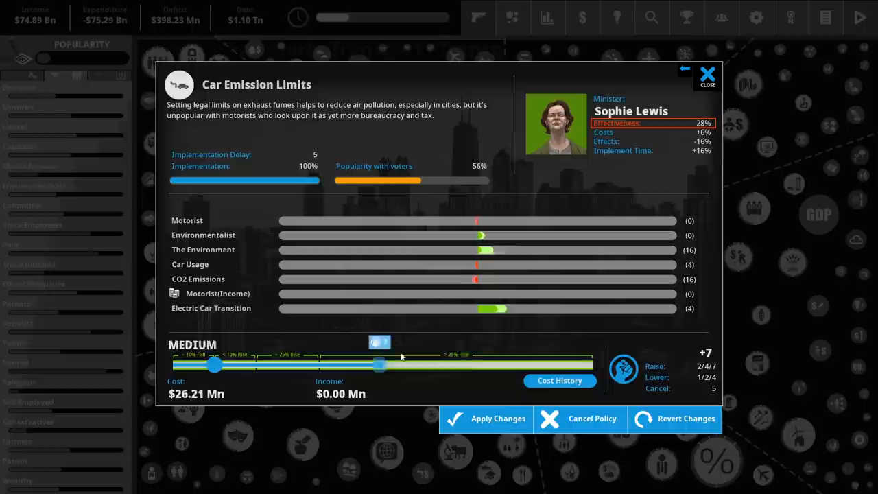
left_click_drag(379, 365, 592, 364)
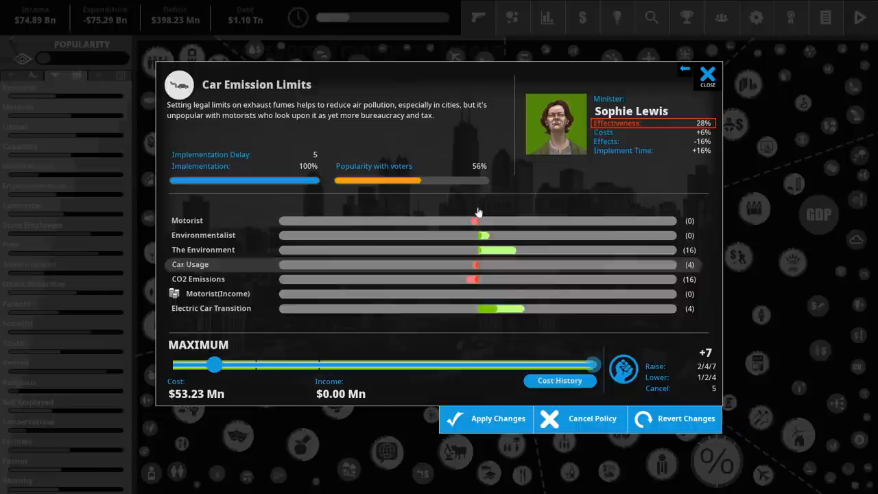
left_click(707, 72)
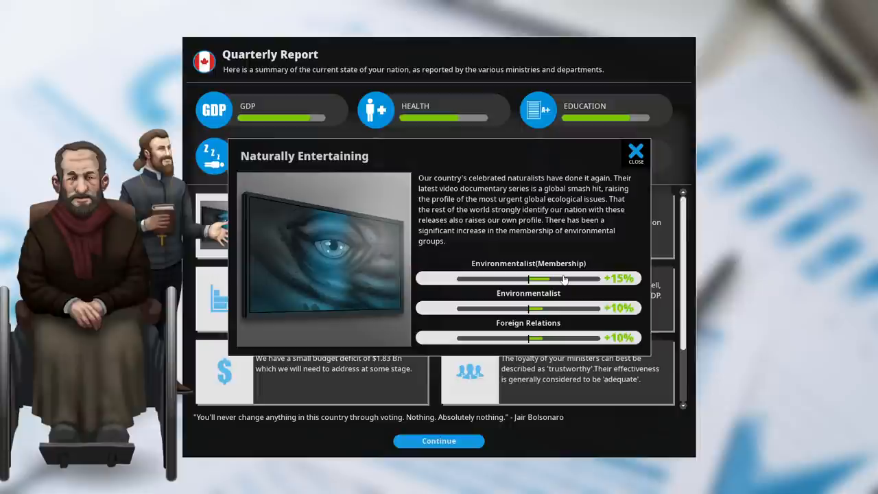
Step: Dismiss the Naturally Entertaining event and scroll through the Quarterly Report
left_click(635, 151)
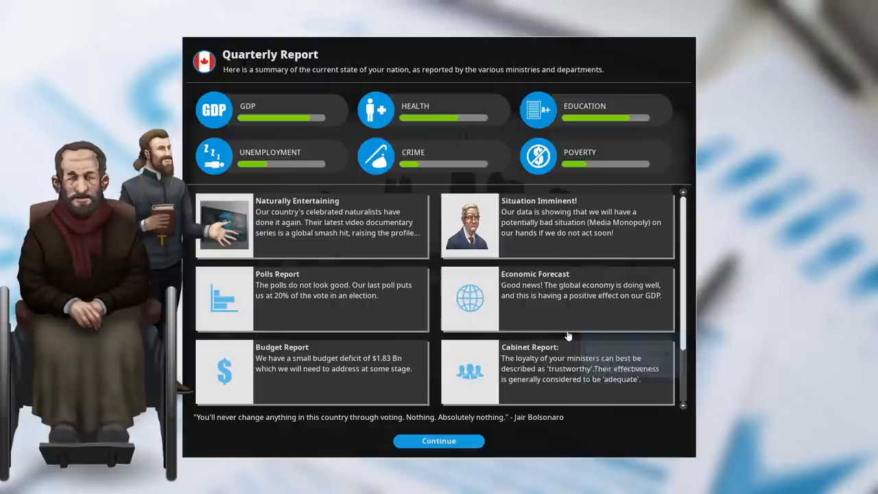
mouse_move(568, 230)
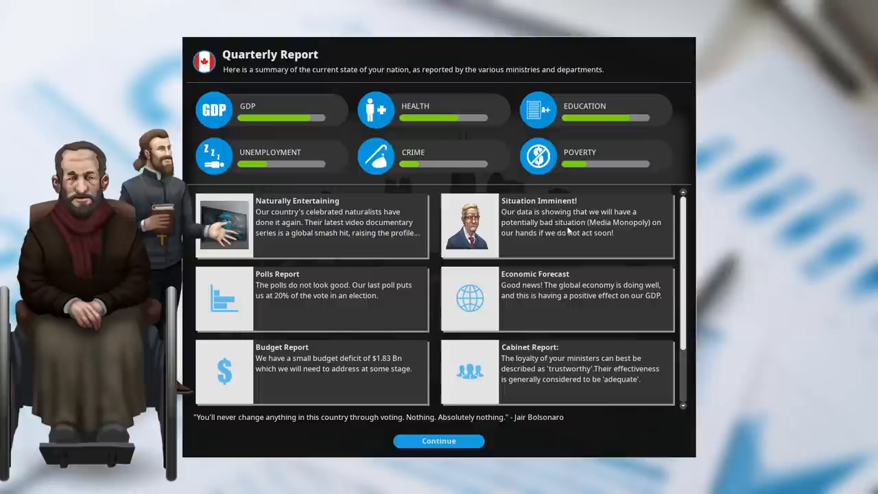
scroll("down", 3)
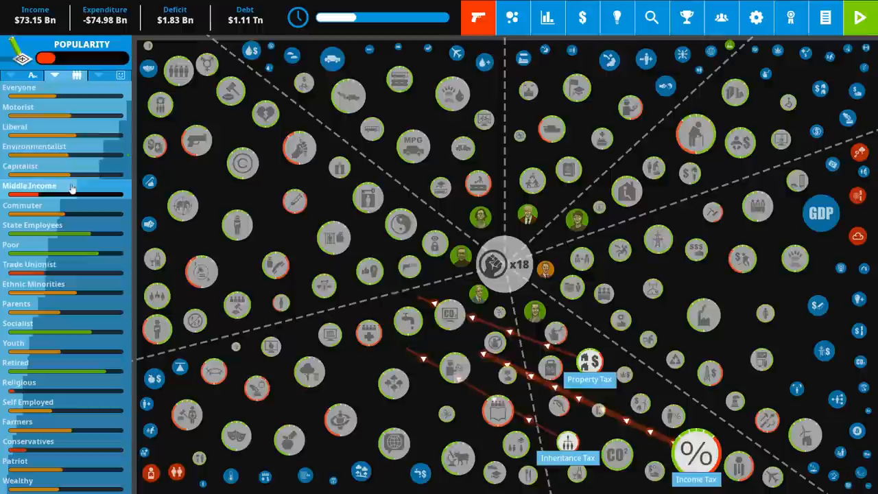
Step: Open the Liberal group's details, scroll its influences, close, then reopen it
left_click(14, 126)
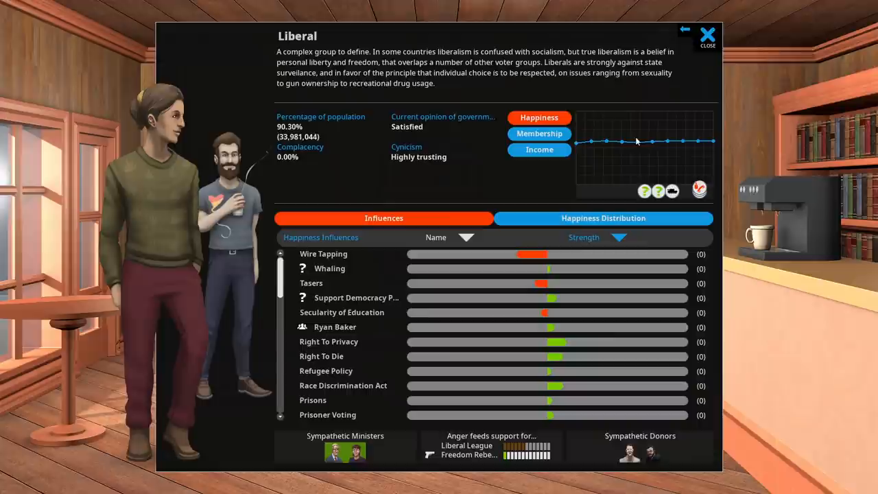
scroll("down", 3)
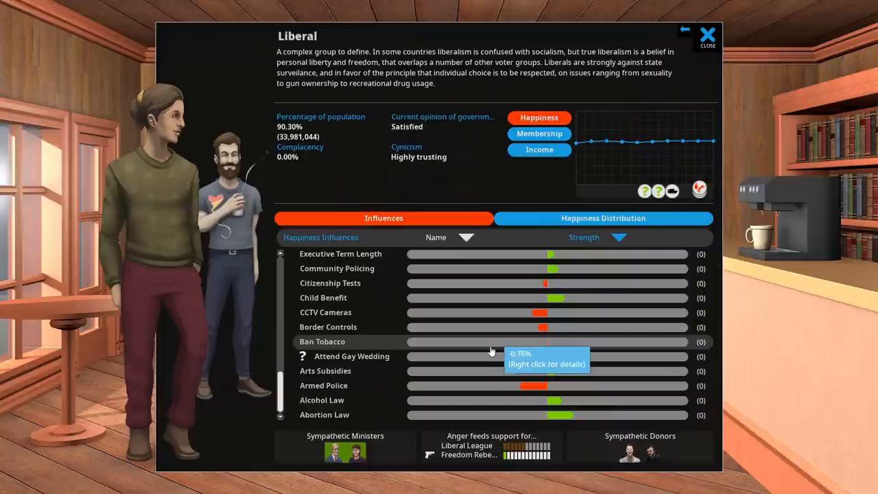
mouse_move(504, 390)
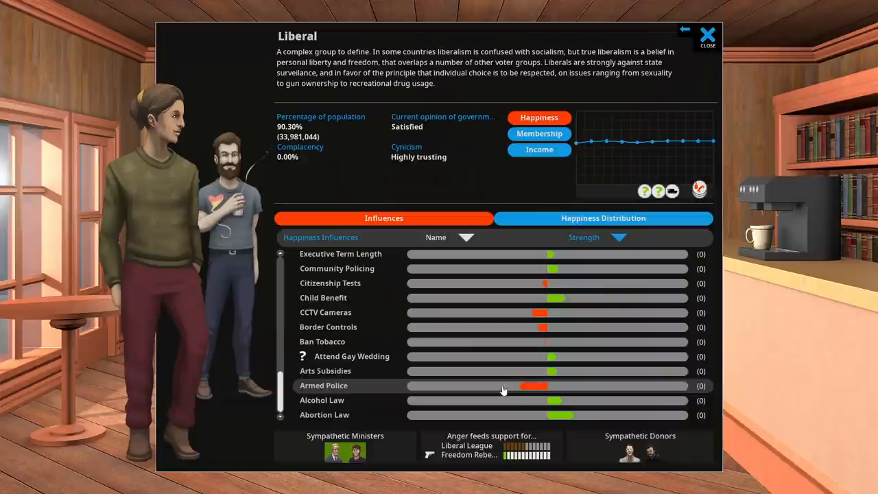
left_click(707, 34)
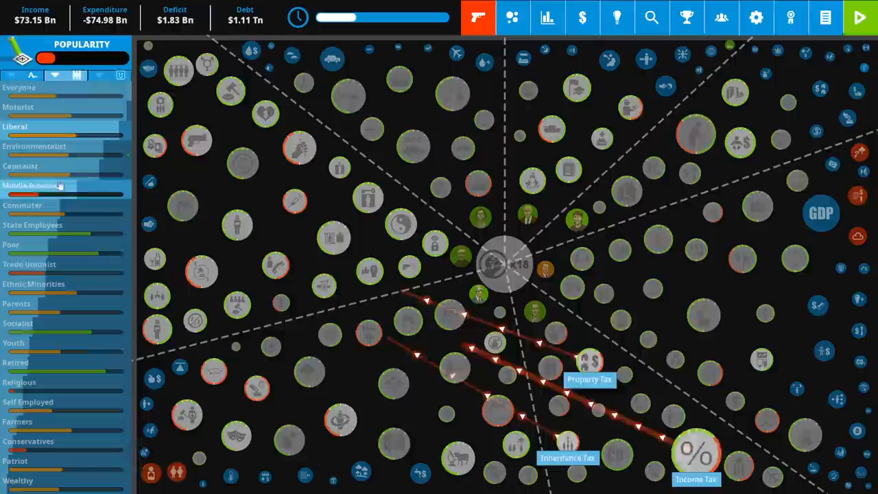
left_click(15, 126)
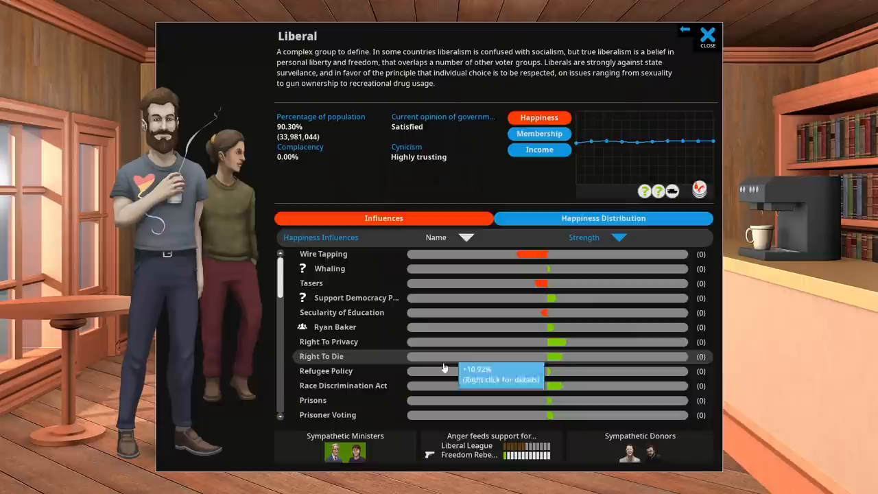
Step: Open Secularity of Education from Liberal influences and apply the Secular setting
left_click(707, 36)
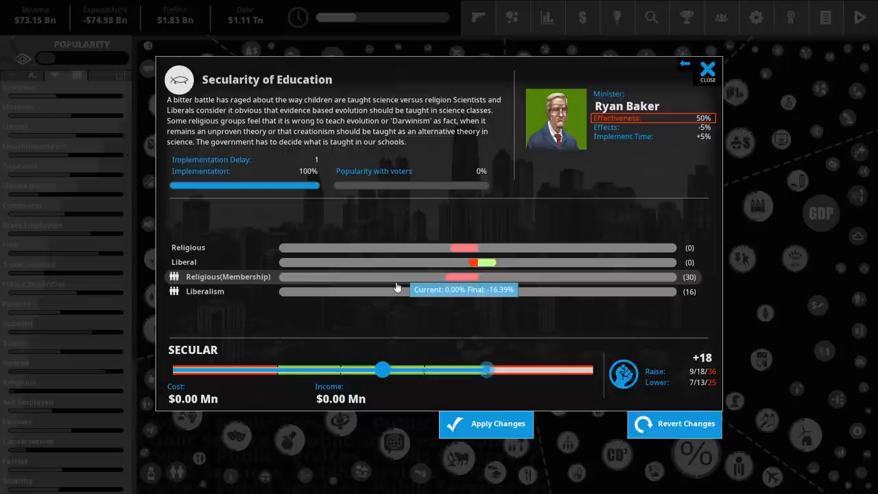
left_click(707, 70)
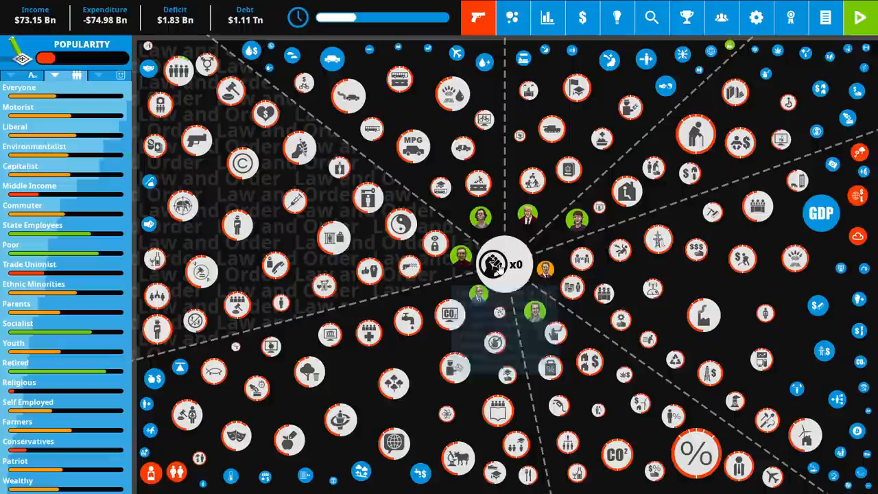
Step: Review the Pollution situation's causes and effects, then close its details
left_click(439, 329)
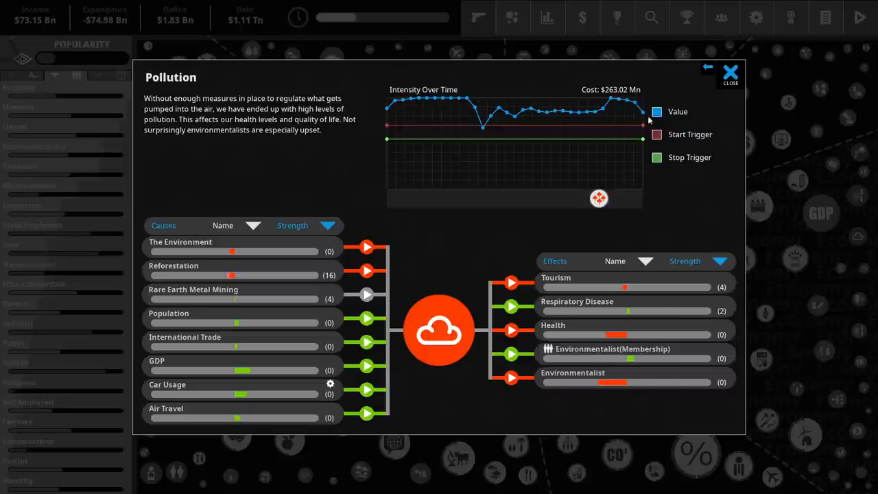
left_click(730, 74)
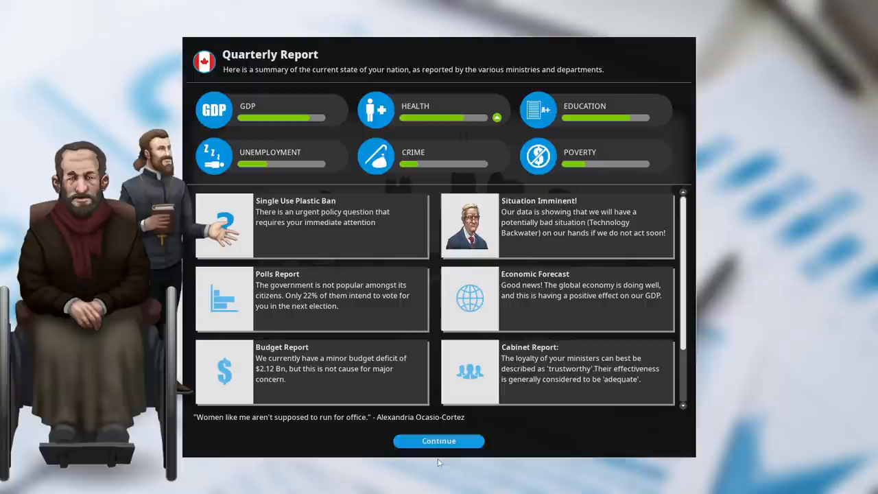
mouse_move(307, 243)
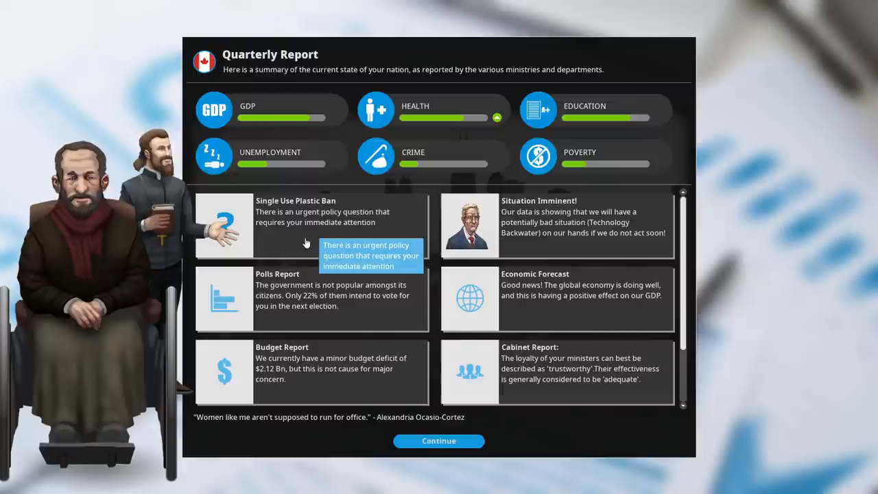
Step: Open the Single Use Plastic Ban dilemma and choose to ban single-use plastic
left_click(295, 211)
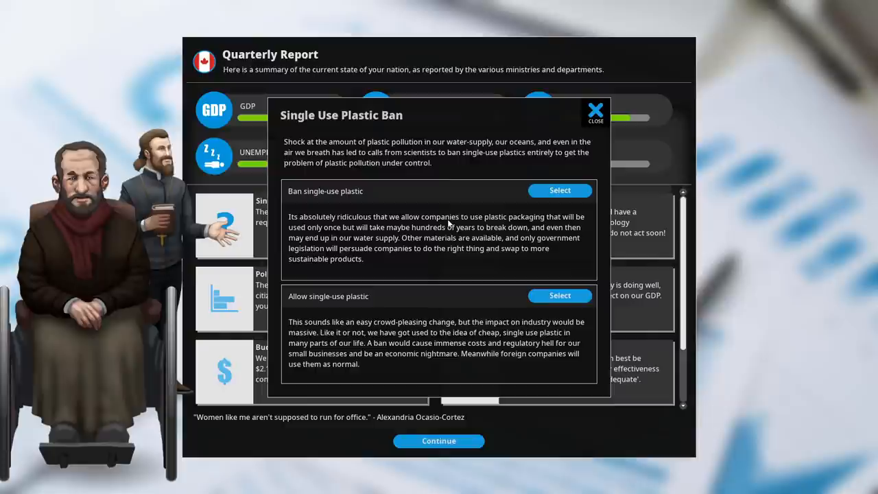
left_click(560, 190)
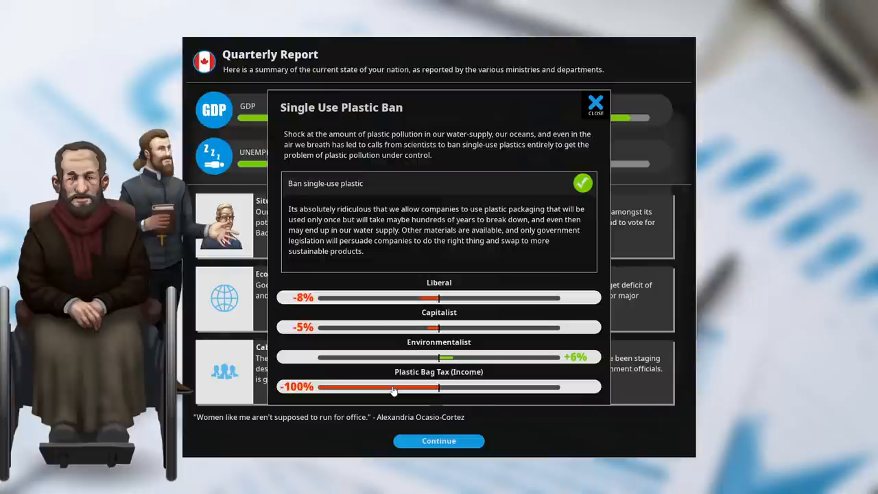
Step: Dismiss the plastic ban decision results and bring up Corporation Tax at 23%
left_click(438, 440)
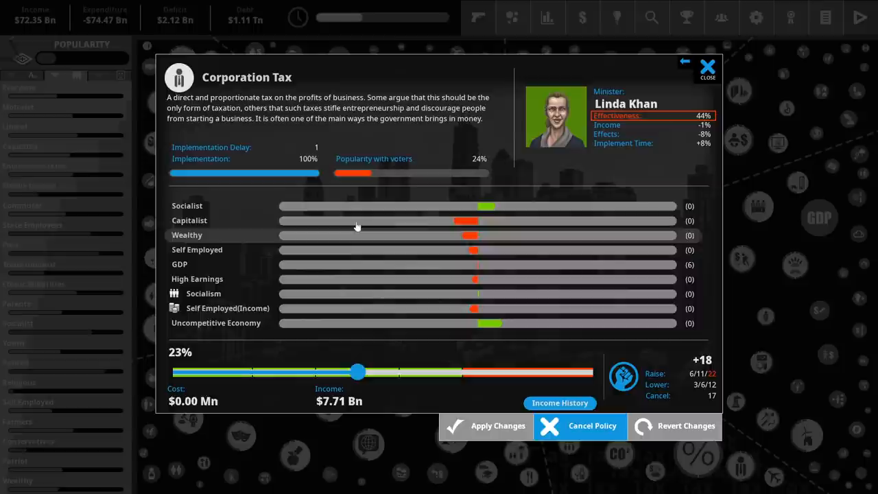
Step: Close the Corporation Tax details window
left_click(707, 68)
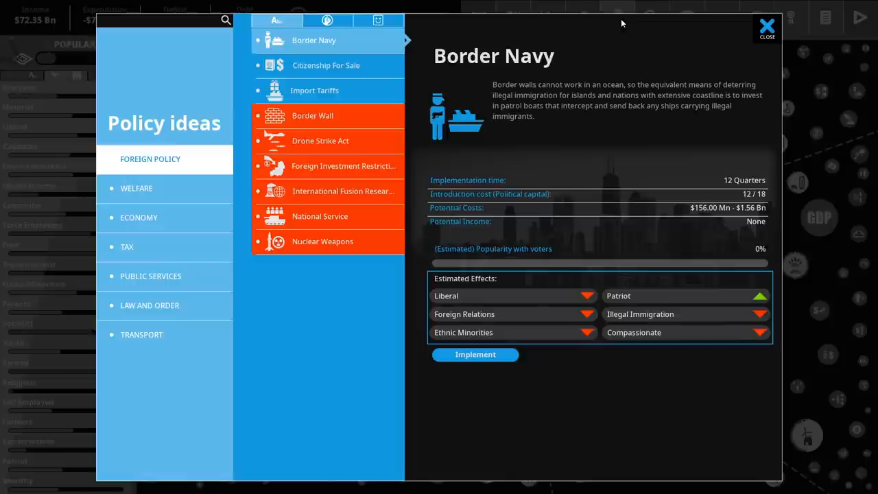
Step: List the tax policy ideas and view the Empty Homes Tax details
left_click(127, 247)
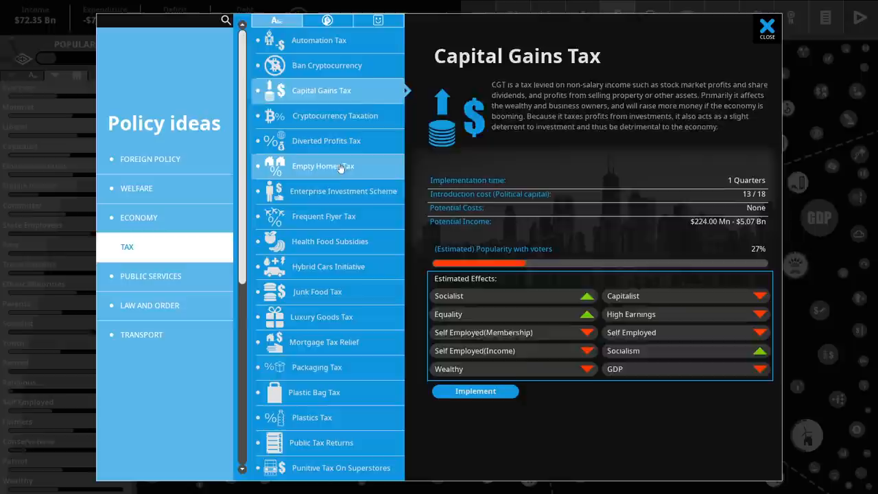
left_click(323, 165)
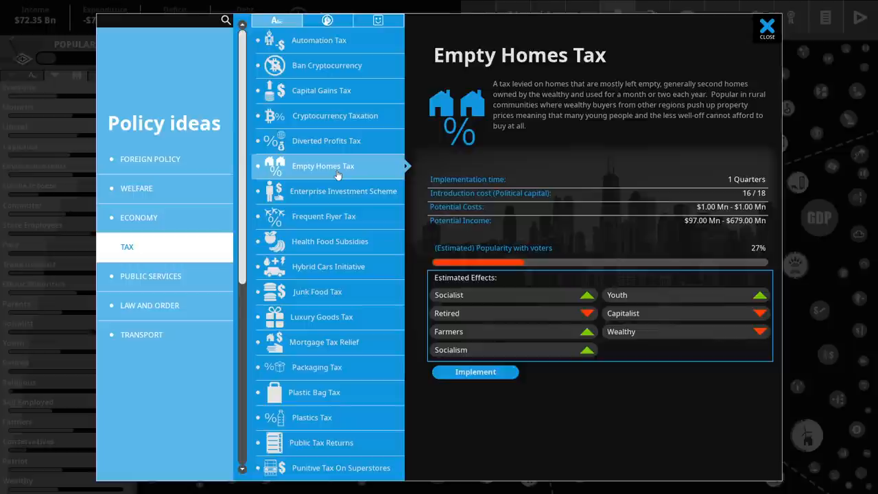
Step: Read the Diverted Profits Tax, Frequent Flyer Tax and Hybrid Cars Initiative ideas
left_click(327, 141)
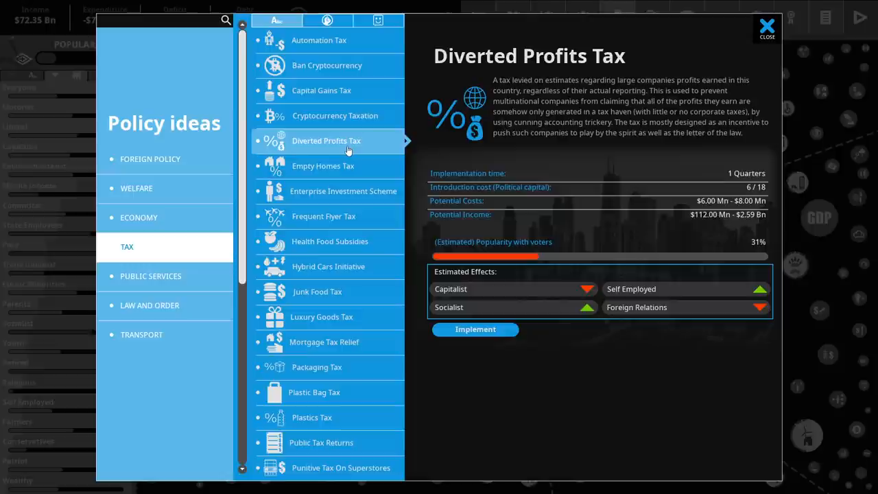
mouse_move(370, 218)
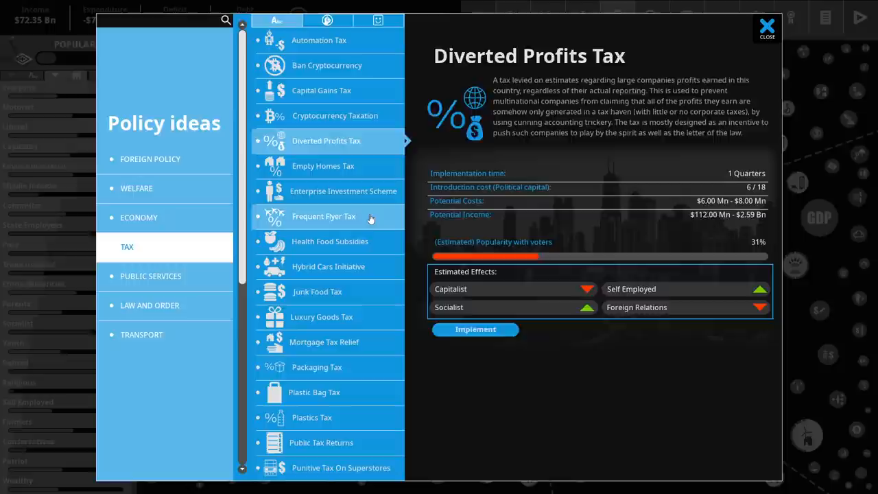
left_click(323, 216)
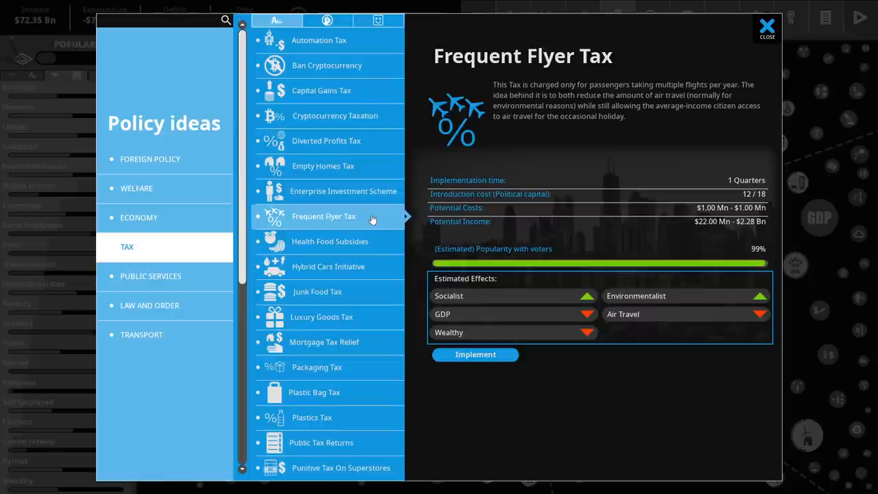
left_click(328, 266)
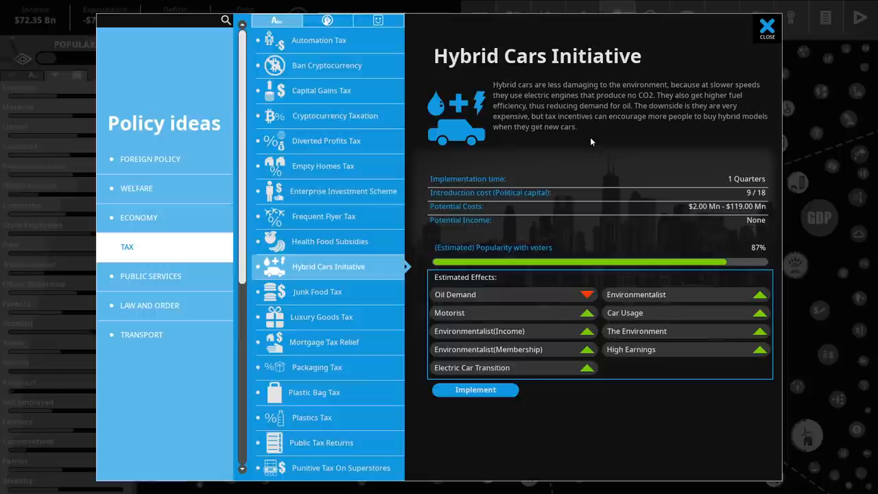
mouse_move(525, 350)
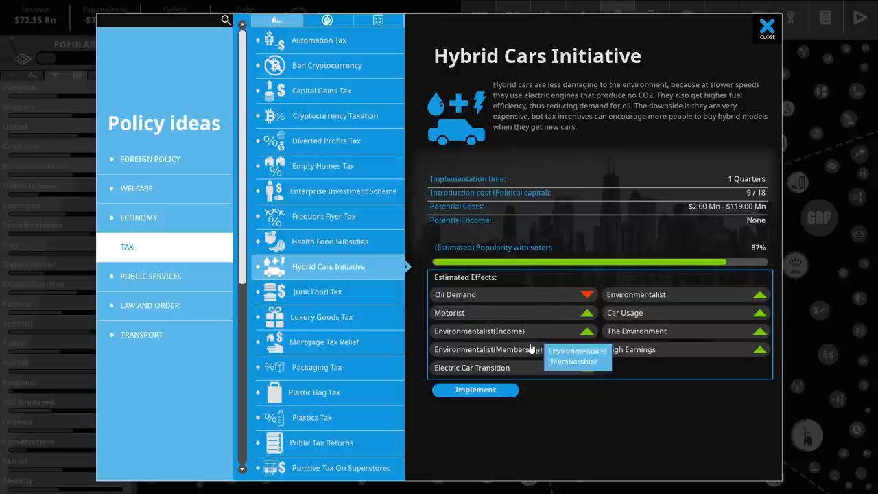
Step: Implement the Hybrid Cars Initiative with funding at maximum and apply
left_click(474, 389)
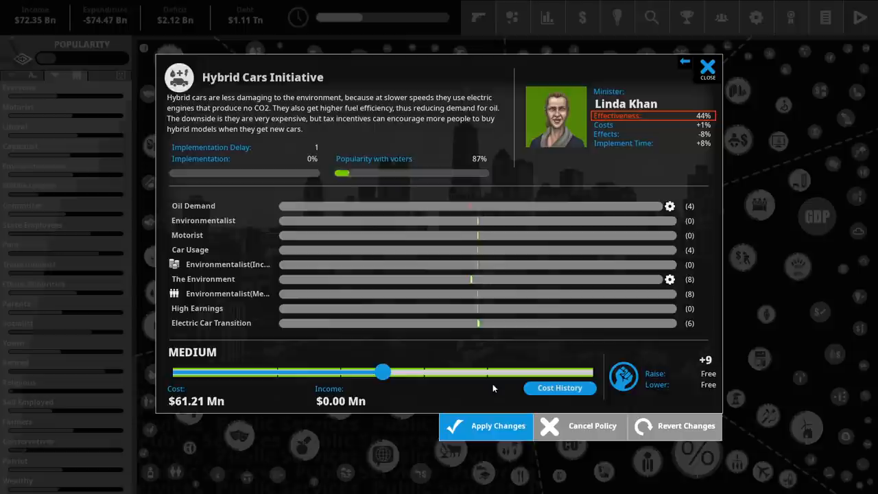
left_click_drag(382, 371, 591, 371)
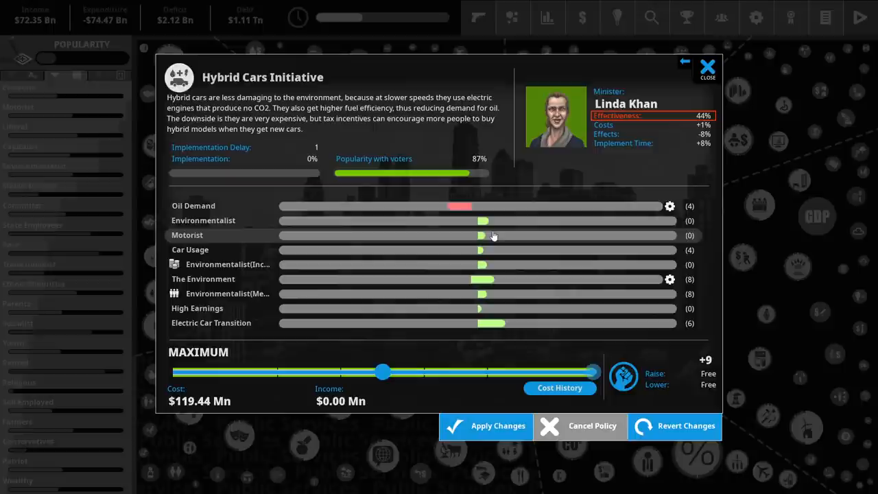
left_click(706, 69)
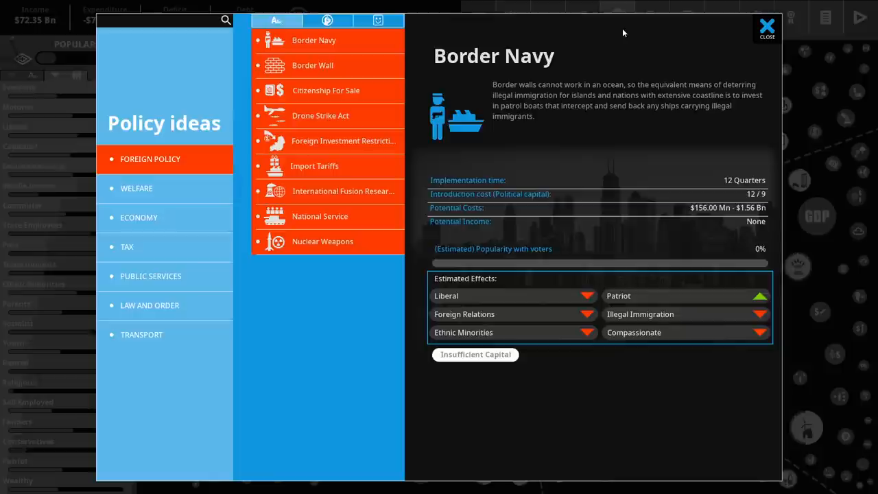
Step: Implement Compulsory Water Meters from public services ideas at maximum funding
left_click(150, 276)
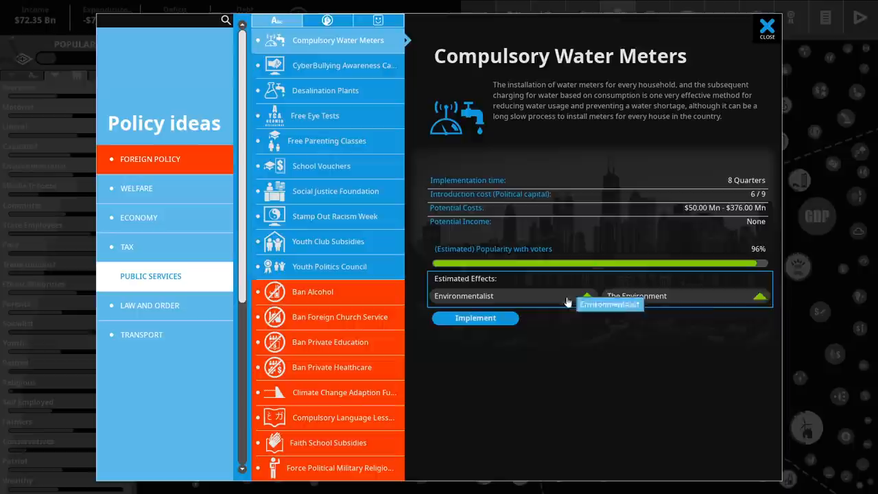
left_click(474, 318)
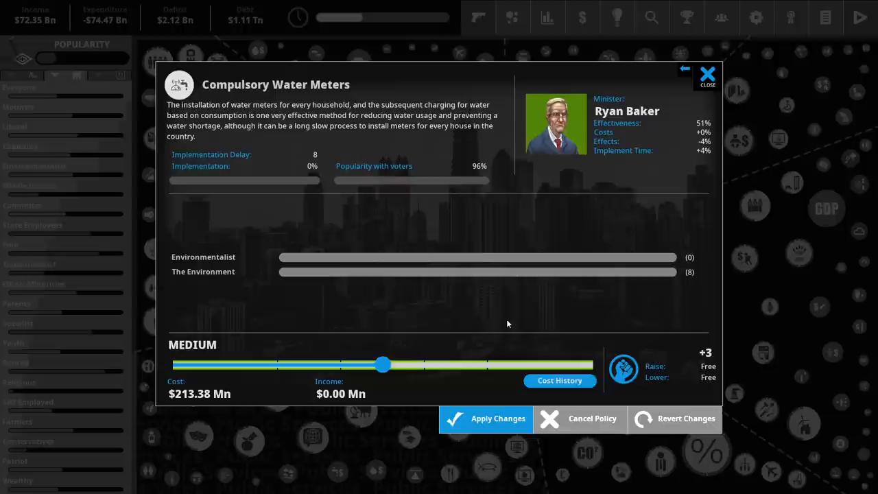
left_click_drag(383, 364, 592, 364)
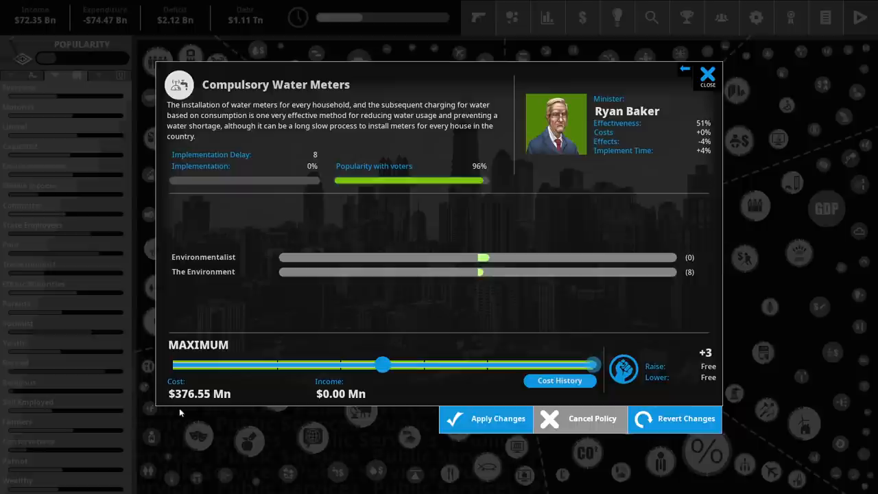
left_click(707, 74)
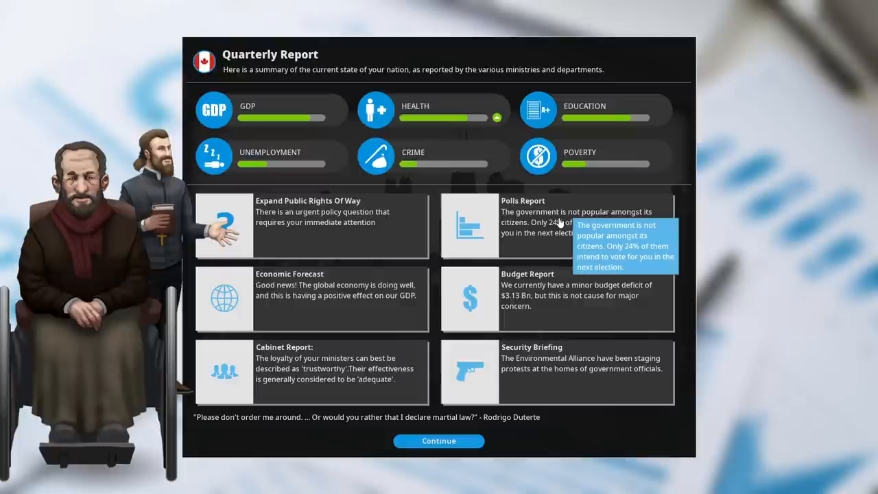
Step: Open the Expand Public Rights Of Way card in the quarterly report
left_click(311, 227)
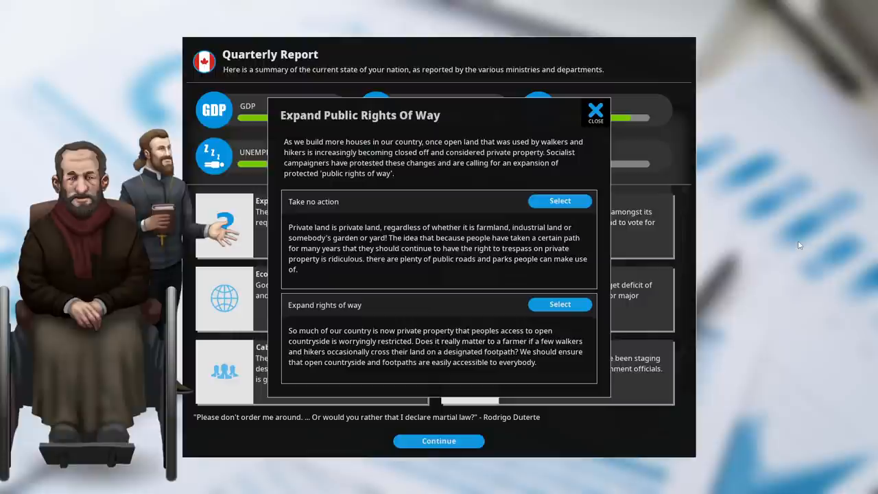
Step: Choose 'Take no action' on rights of way and close the dilemma
left_click(560, 201)
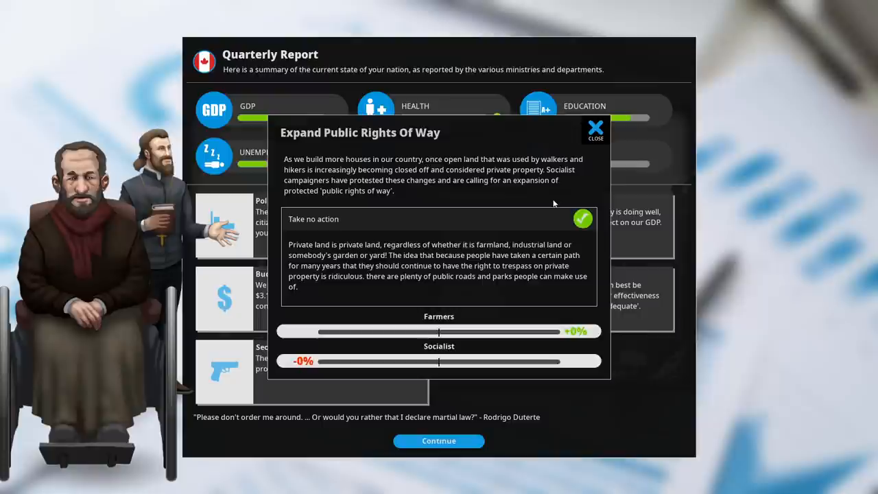
left_click(438, 440)
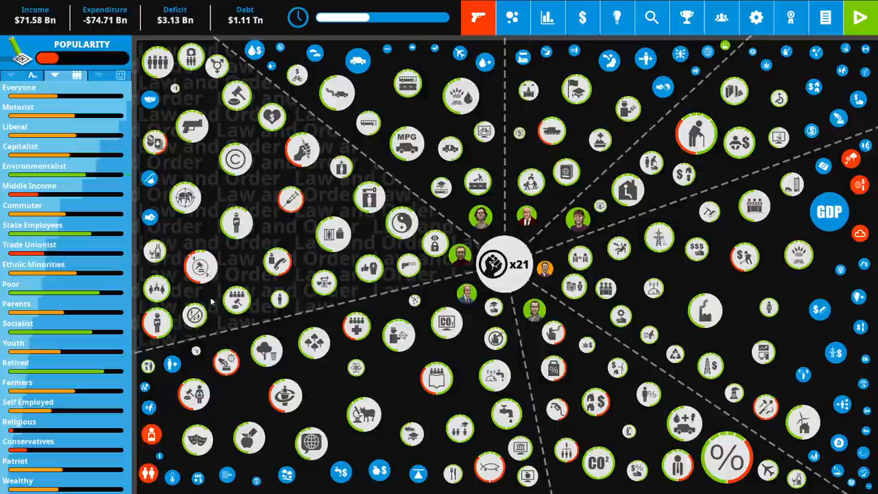
mouse_move(200, 161)
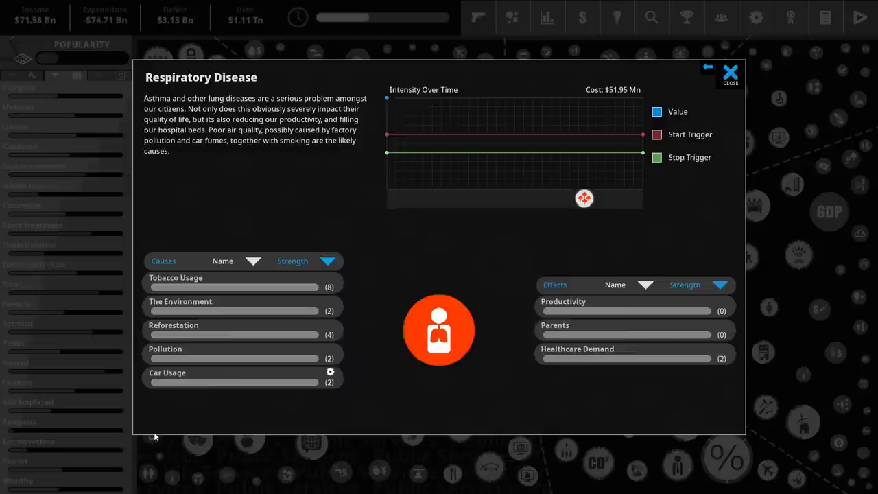
Step: Open Pollution from Respiratory Disease's causes, then close its details
left_click(729, 72)
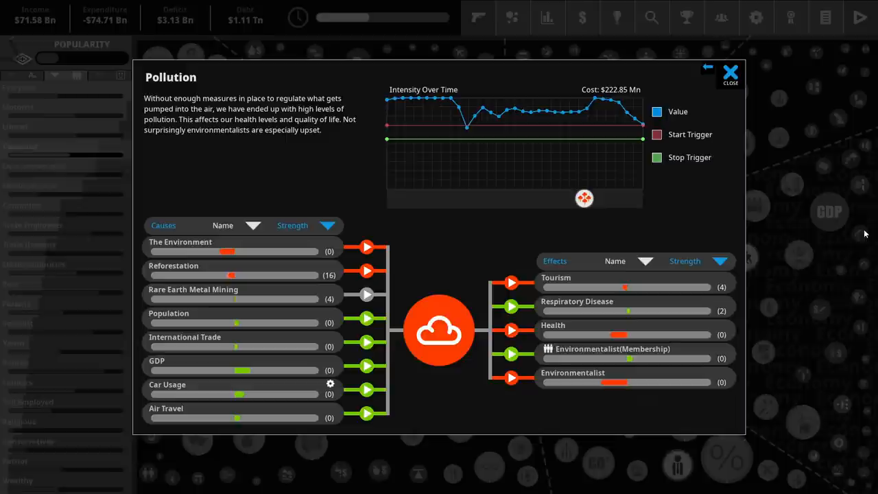
left_click(729, 73)
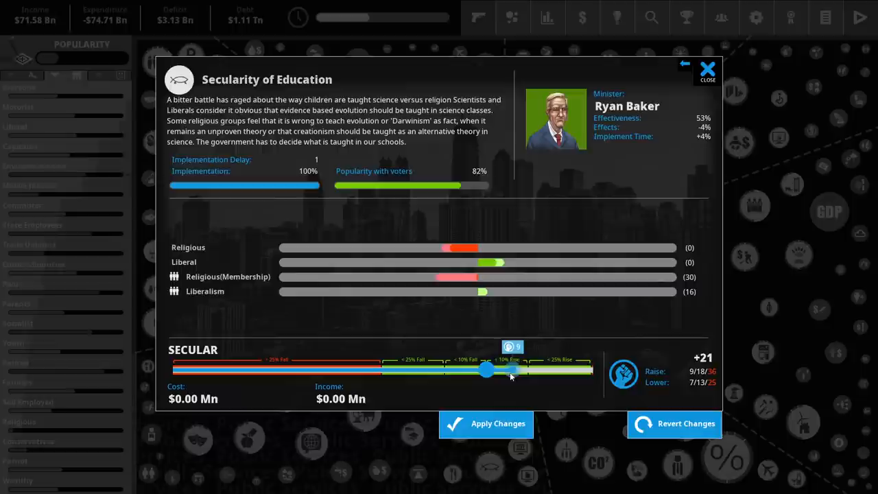
Step: Set Secularity of Education to the Atheist extreme and apply
left_click_drag(487, 369, 586, 370)
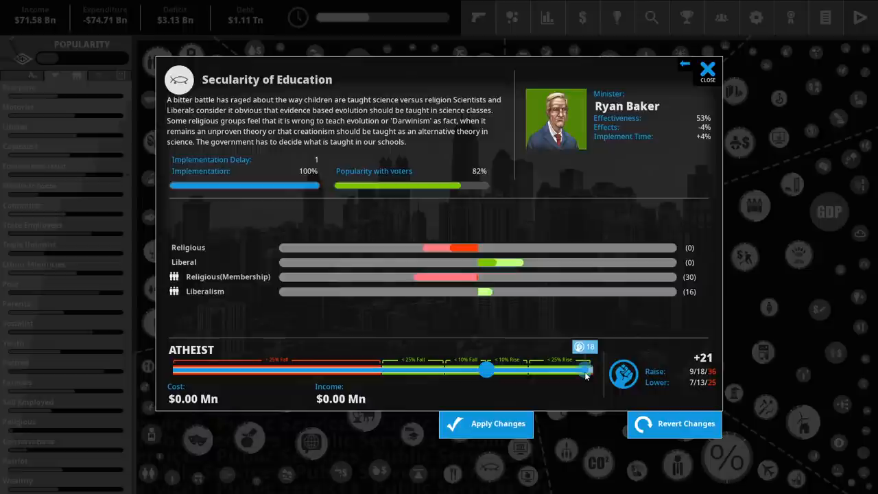
left_click(707, 70)
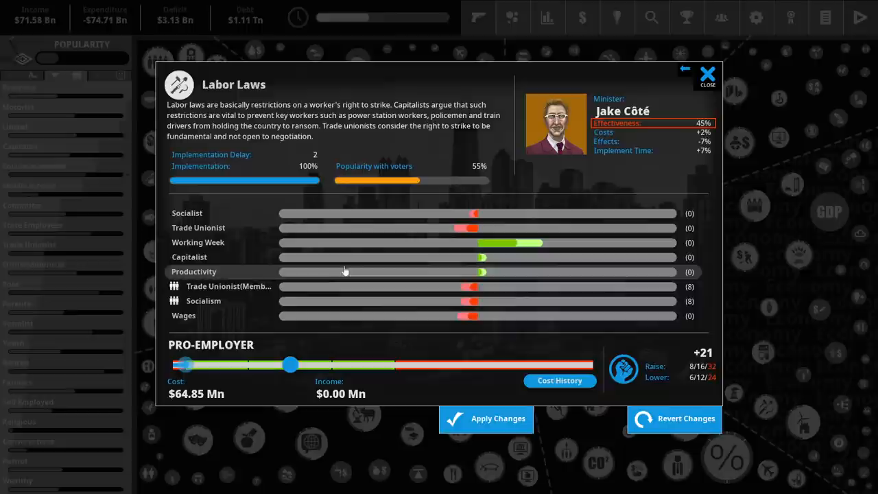
mouse_move(479, 267)
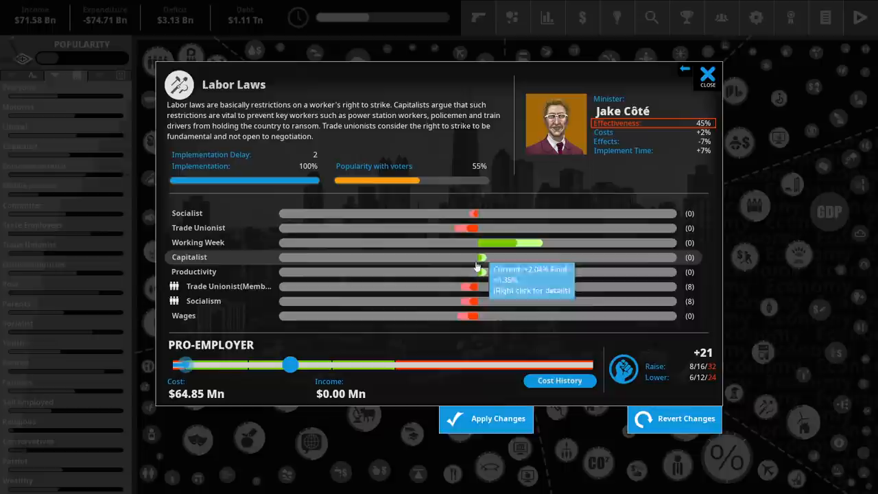
mouse_move(589, 252)
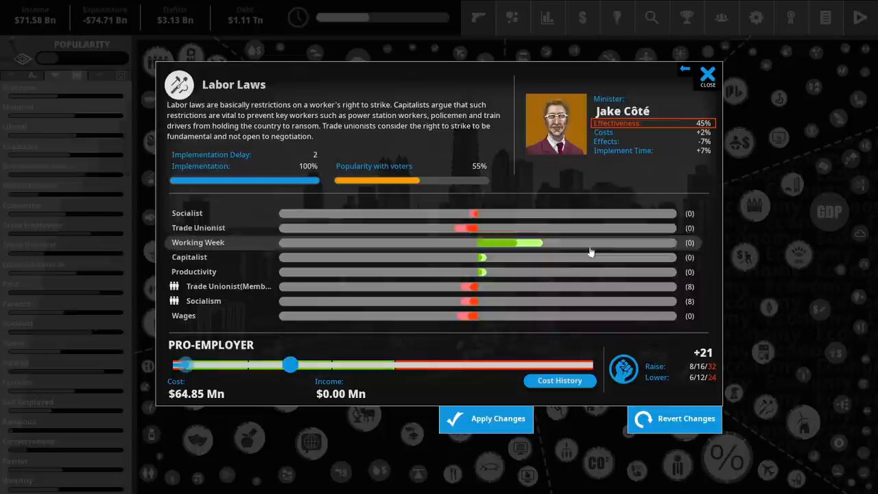
Step: Leave Labor Laws and bring up the Agriculture Subsidies policy, set at High
left_click(707, 73)
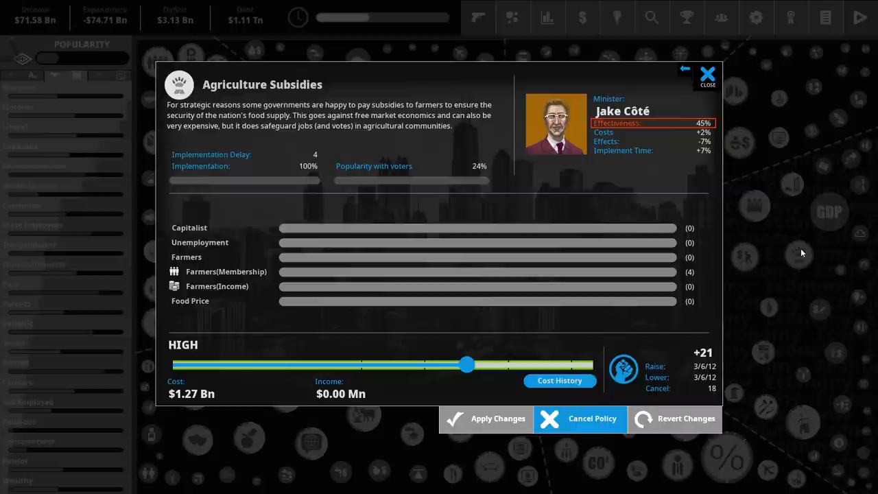
Step: Adjust the Agriculture Subsidies slider and close its details panel
left_click_drag(466, 364, 589, 364)
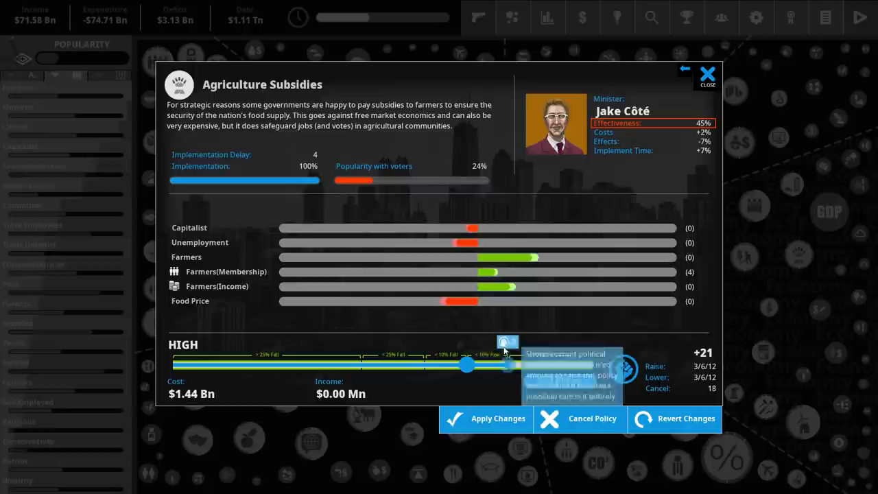
left_click(707, 73)
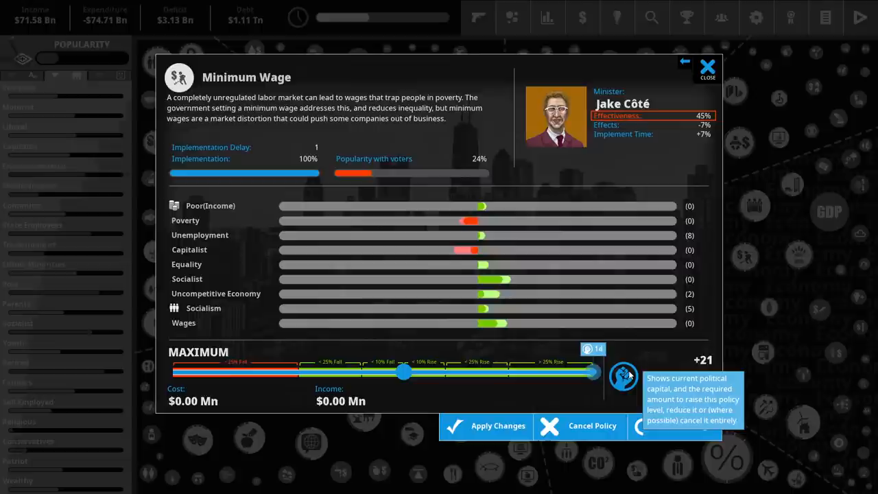
Step: Close the Minimum Wage policy panel, left at Maximum
left_click(707, 68)
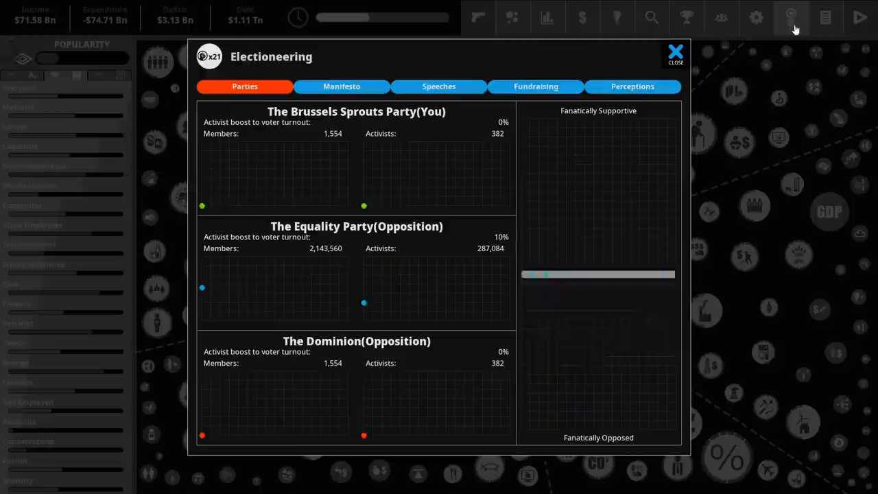
Step: Launch the jogging interview and church speech media stunts from Perceptions
left_click(438, 86)
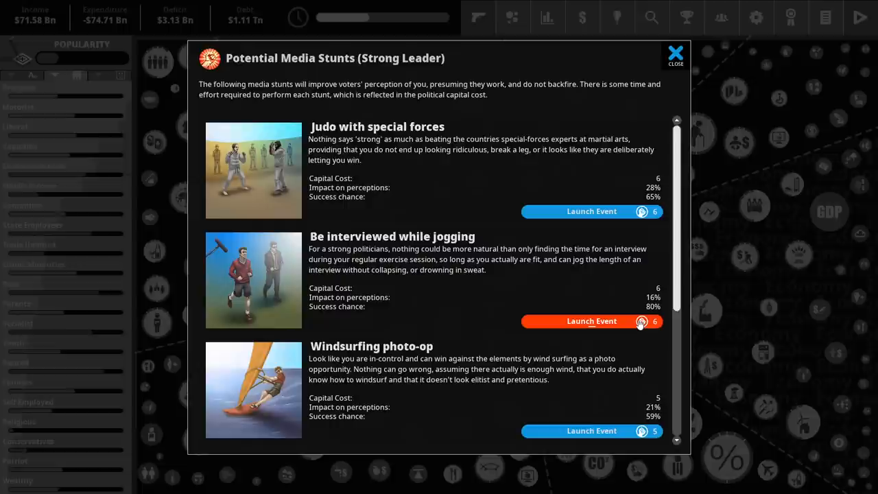
left_click(591, 321)
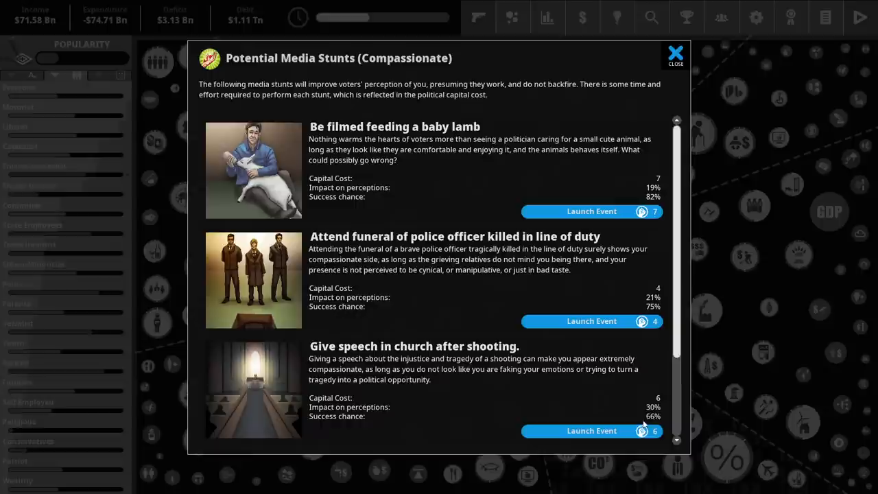
left_click(674, 55)
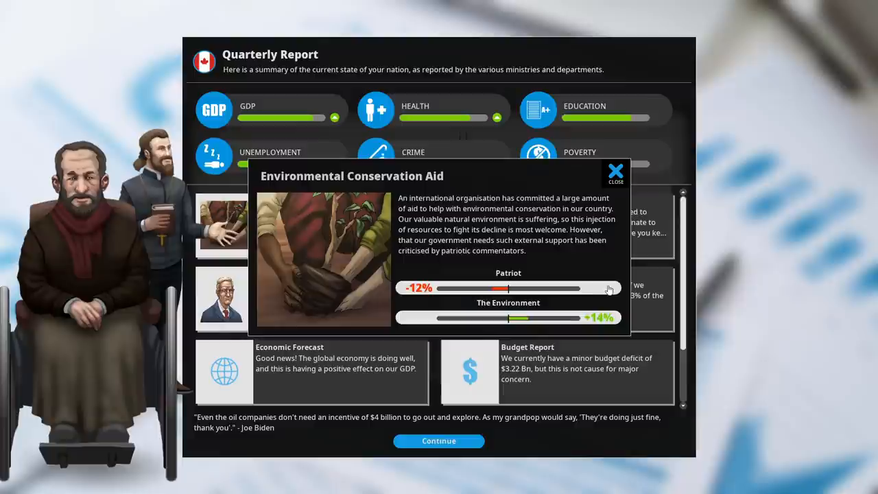
mouse_move(507, 240)
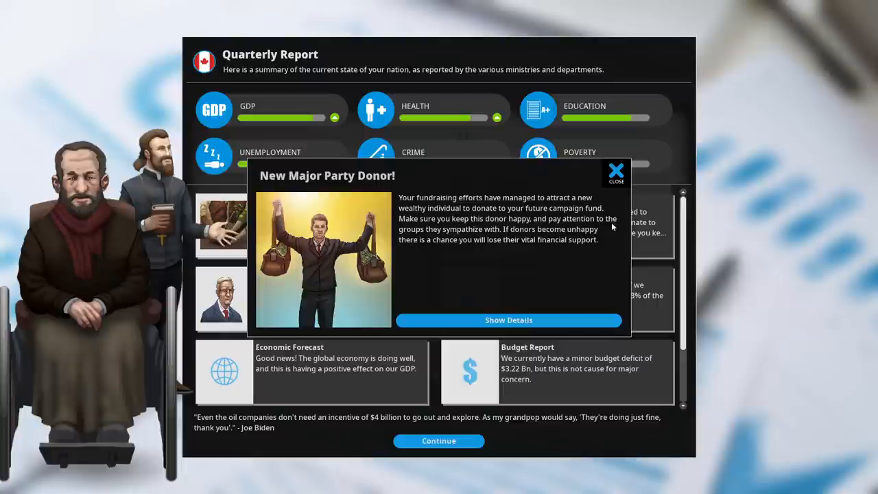
Step: Dismiss the New Major Party Donor notice and scroll through the Quarterly Report
left_click(615, 173)
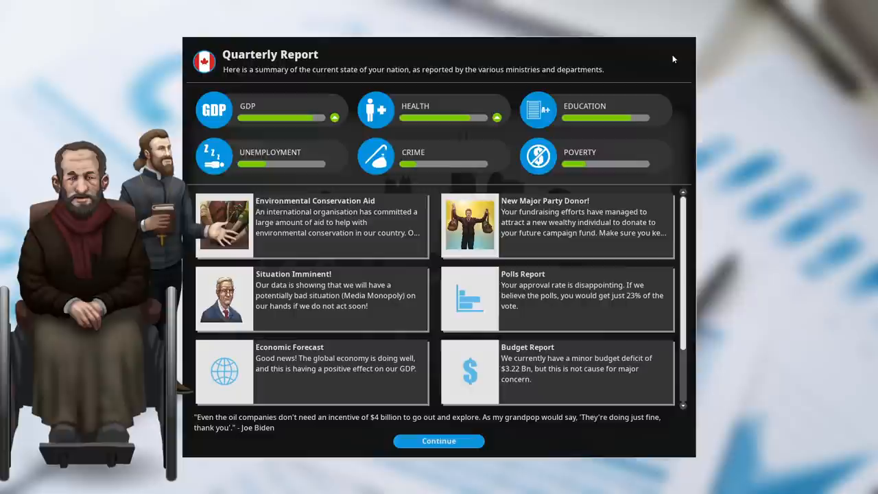
scroll("down", 3)
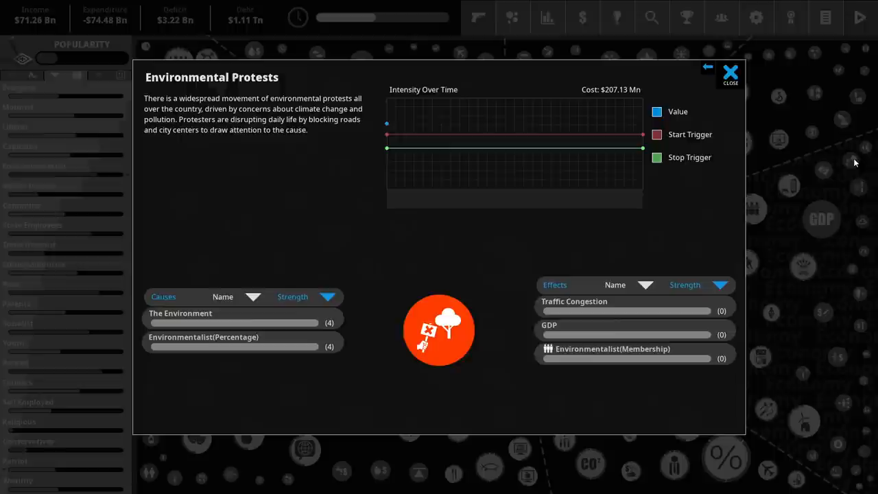
Step: Close the Environmental Protests situation details
left_click(730, 72)
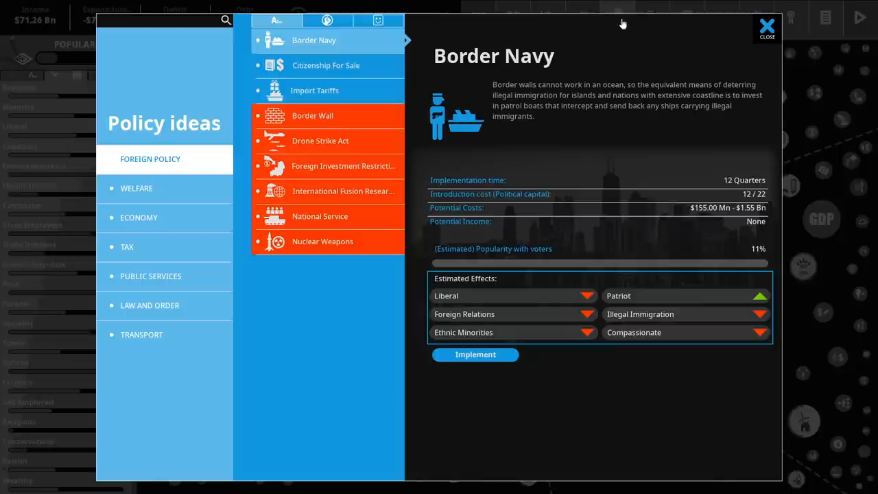
Step: View the Foreign Policy ideas such as Border Navy, then the Welfare ideas
left_click(137, 188)
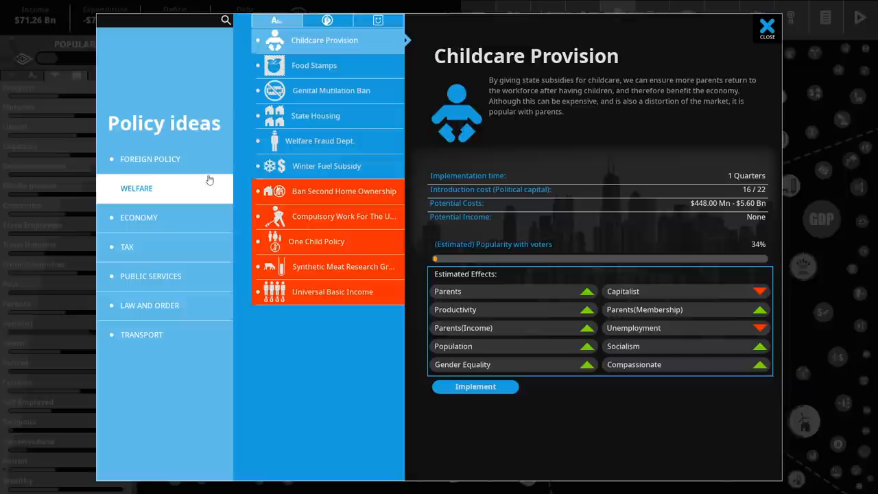
left_click(331, 90)
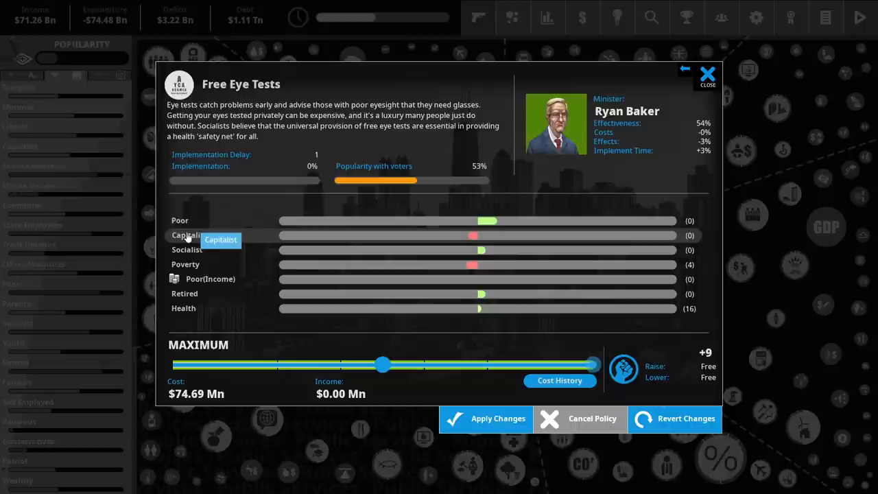
mouse_move(204, 245)
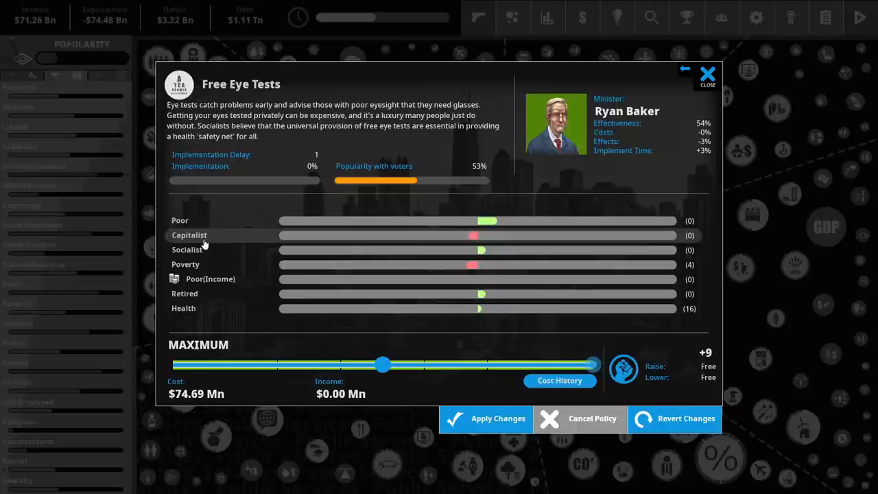
mouse_move(586, 299)
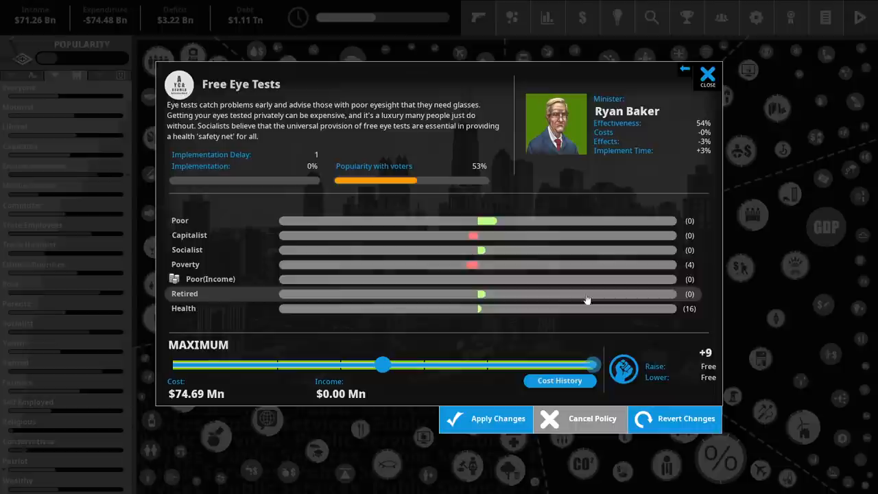
mouse_move(484, 308)
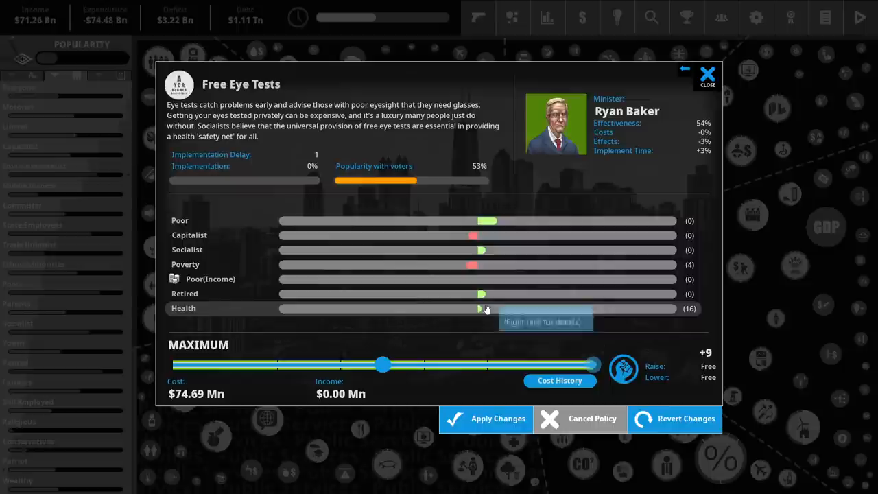
Step: Check the Free Eye Tests Health effect and leave the policy screen
left_click(707, 74)
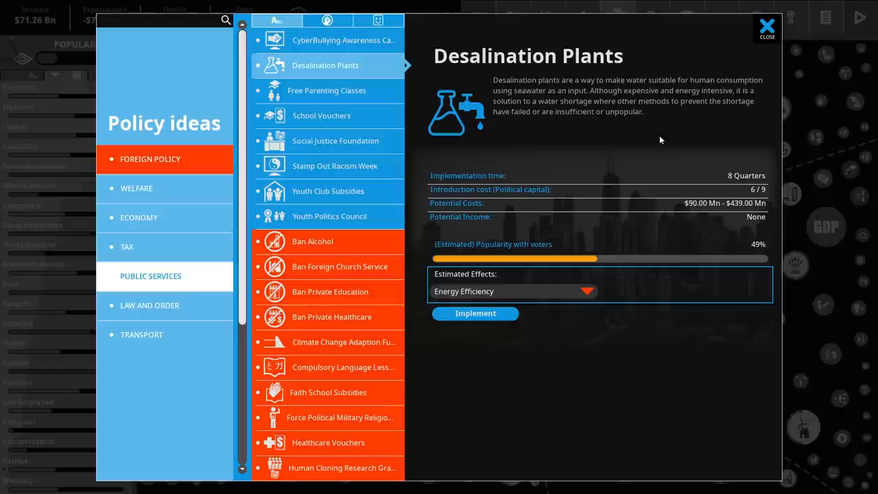
Step: View Free Parenting Classes, Social Justice Foundation, Youth Club Subsidies and other public services ideas
left_click(326, 90)
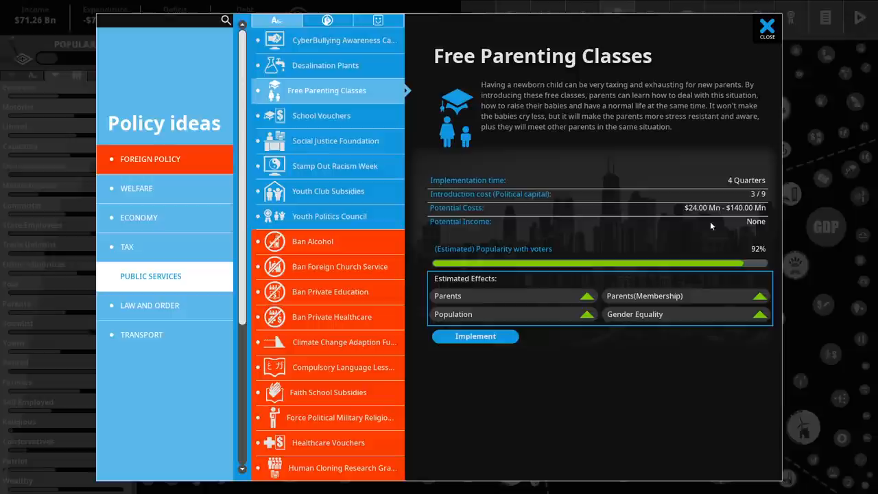
mouse_move(581, 317)
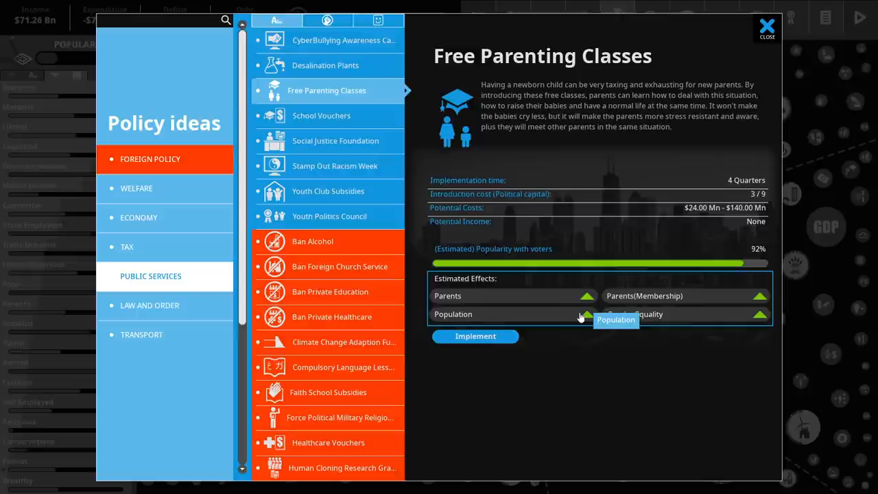
left_click(335, 140)
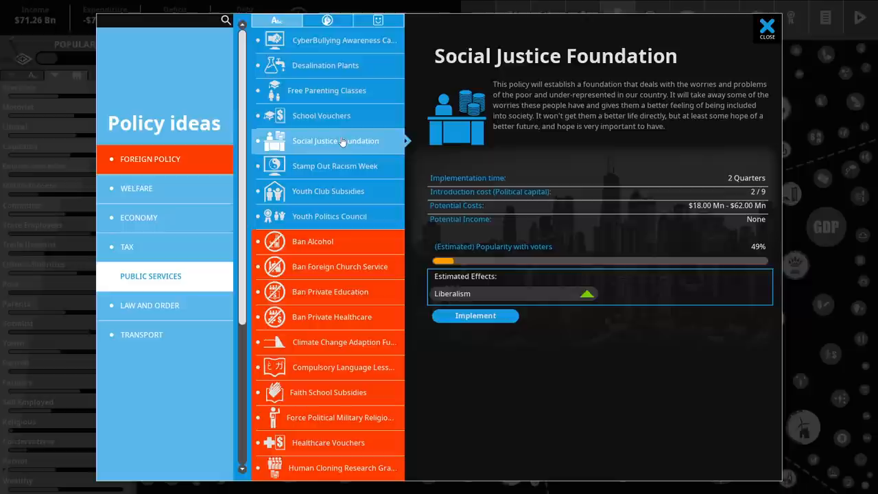
left_click(335, 165)
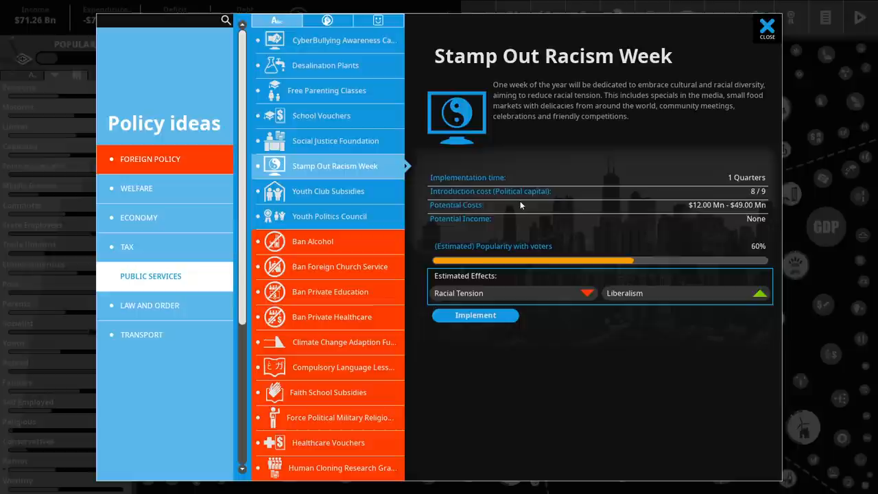
mouse_move(582, 242)
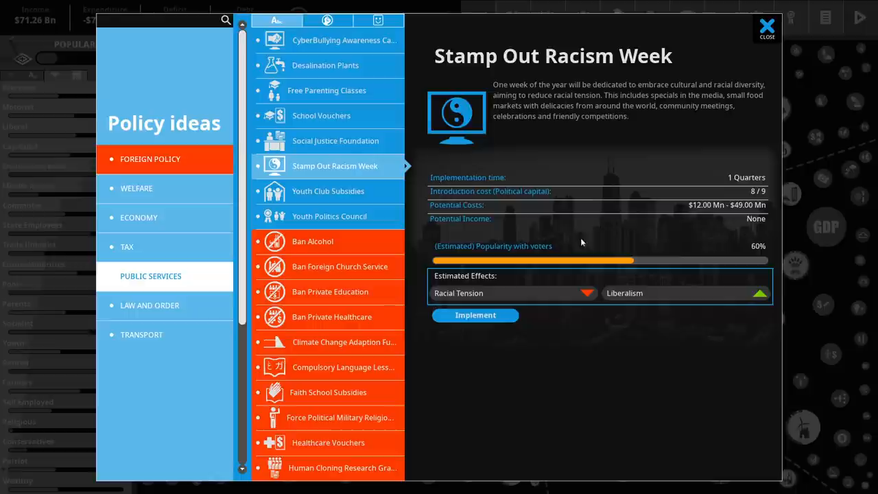
left_click(327, 191)
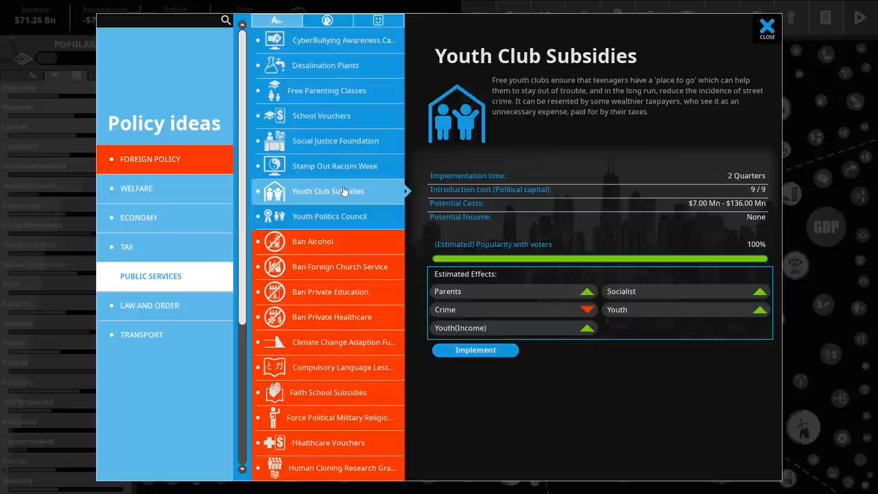
mouse_move(797, 397)
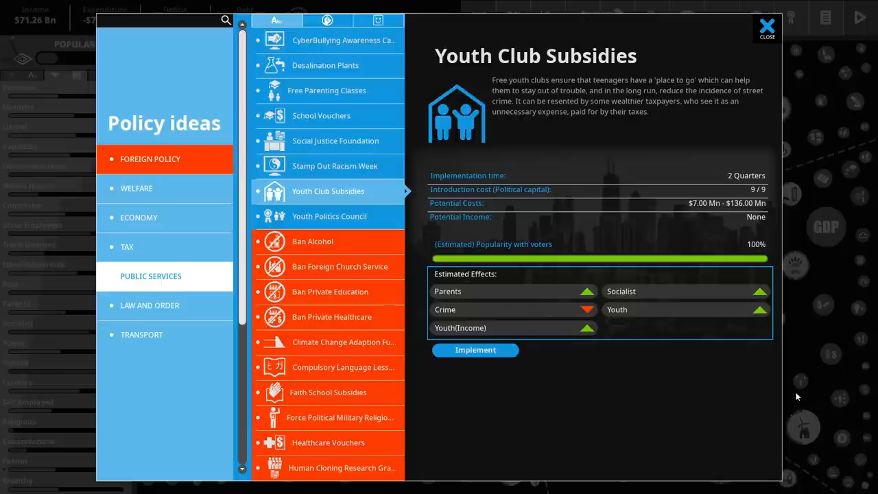
left_click(344, 40)
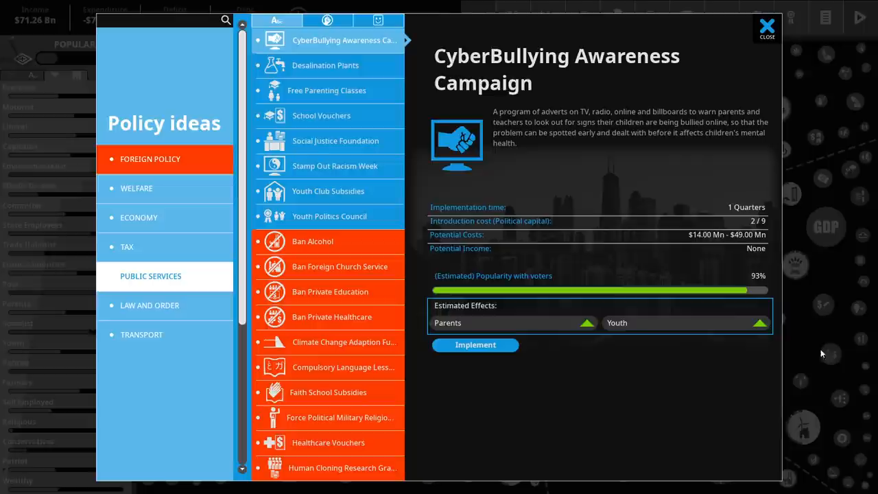
Step: Adopt the CyberBullying Awareness Campaign and close the policy panel
left_click(474, 344)
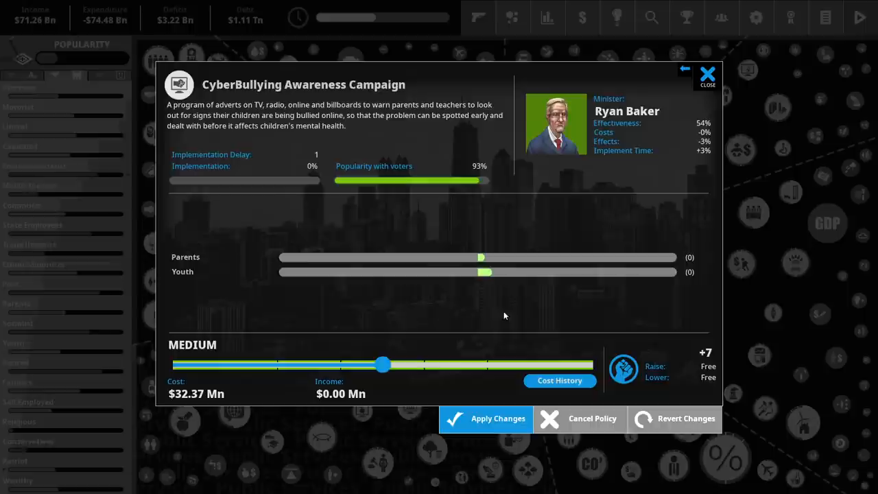
left_click(707, 75)
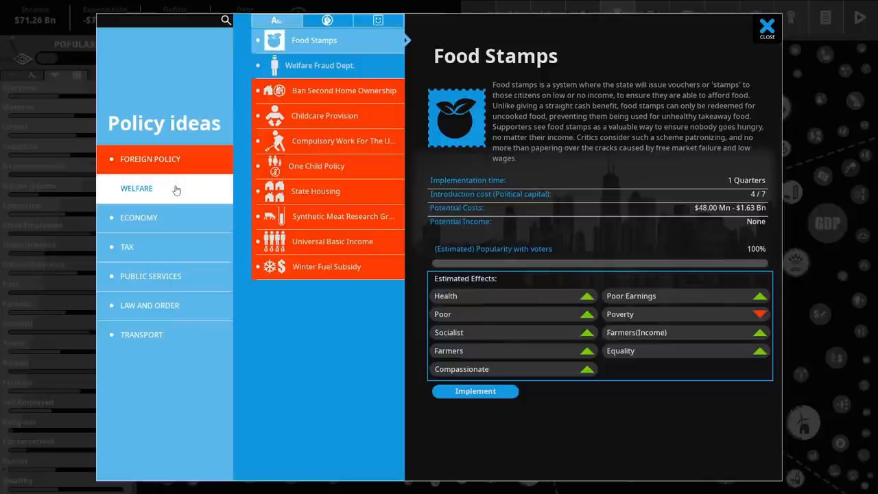
Step: Browse economy ideas Clean Energy Subsidies and Mandatory Microgeneration, glance at tax ideas, then close the list
left_click(138, 218)
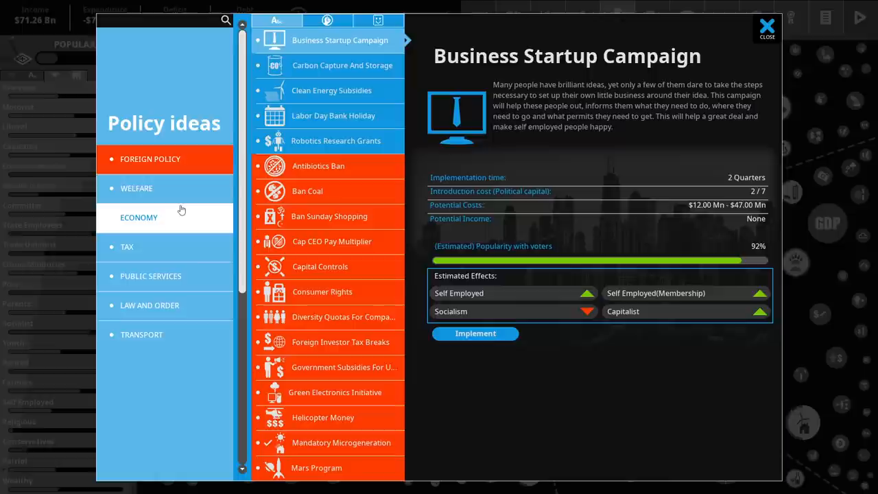
left_click(331, 89)
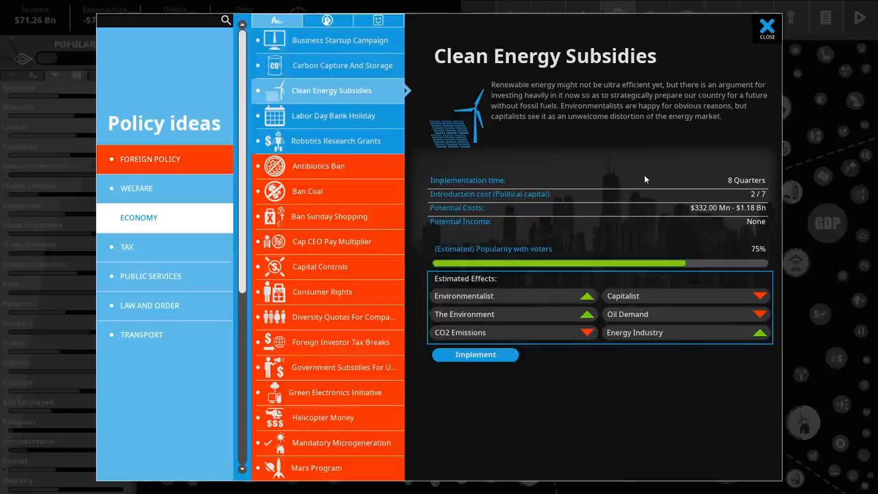
scroll("down", 3)
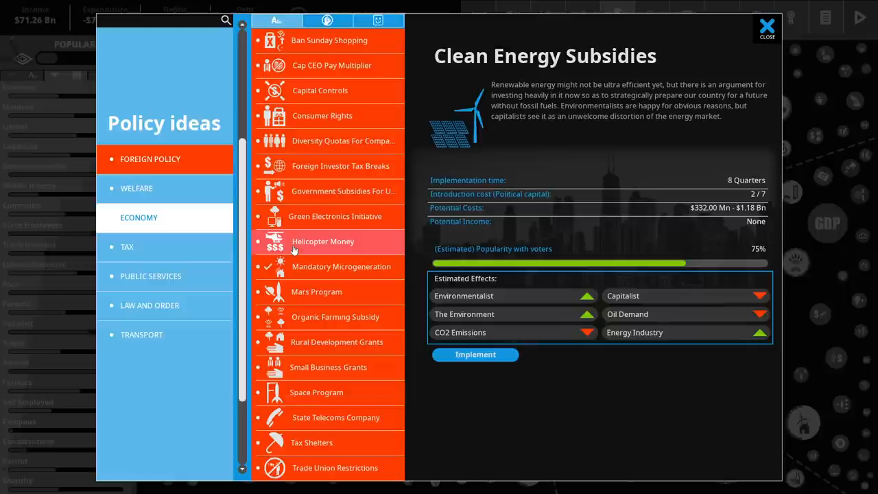
left_click(127, 247)
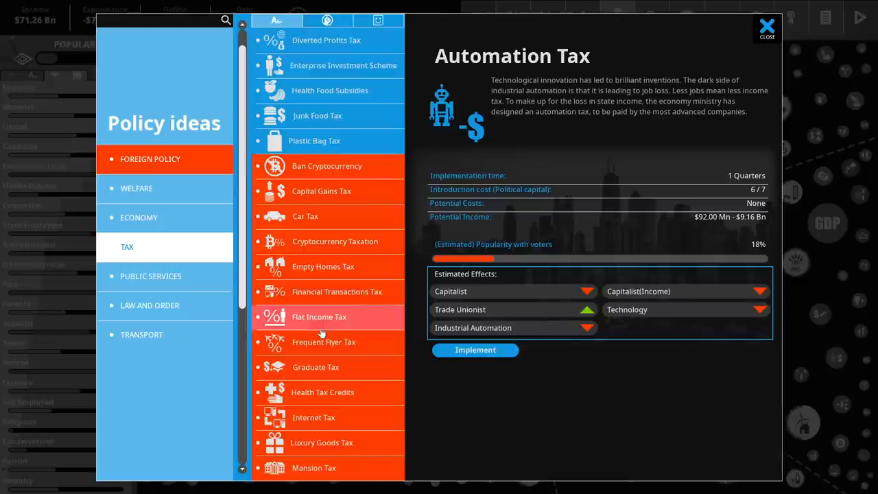
left_click(138, 217)
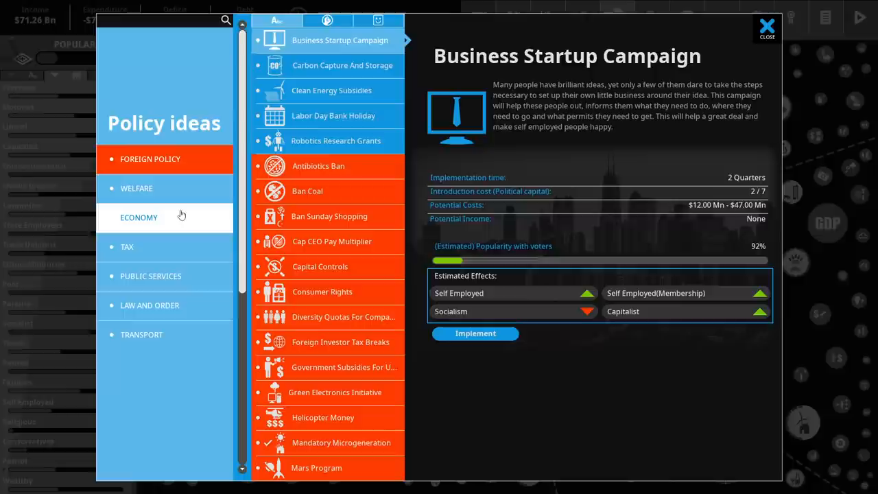
left_click(341, 291)
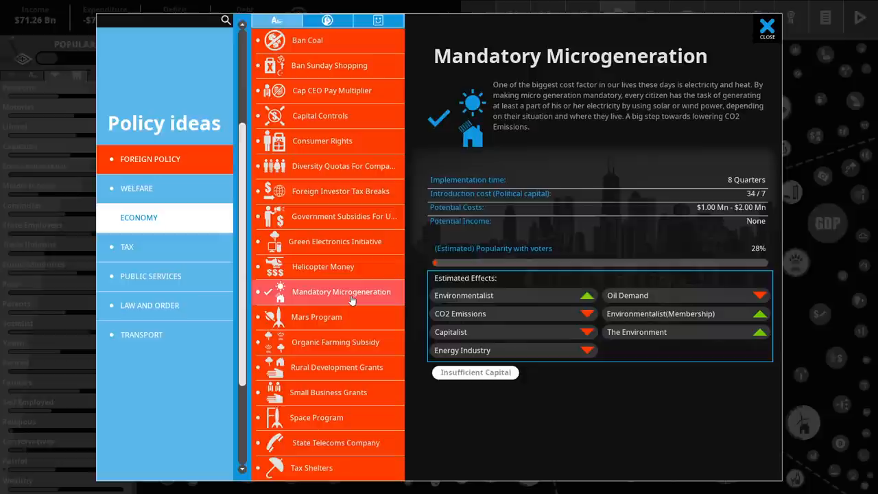
left_click(766, 29)
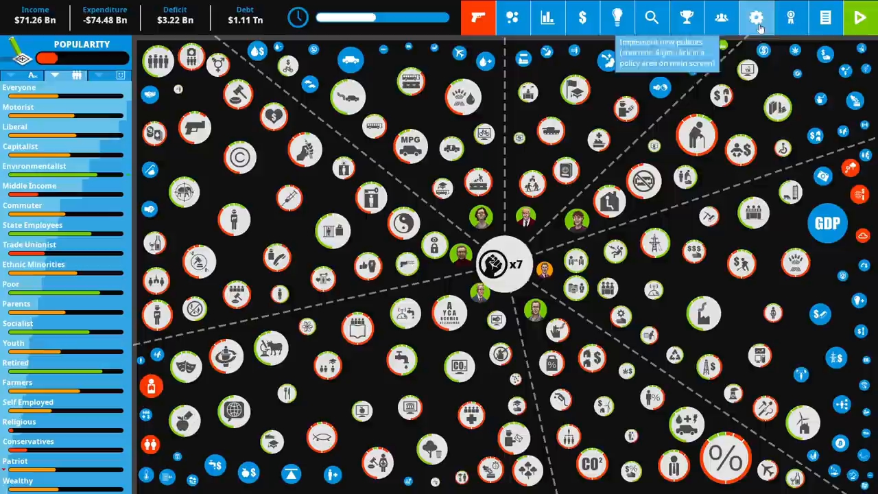
mouse_move(394, 196)
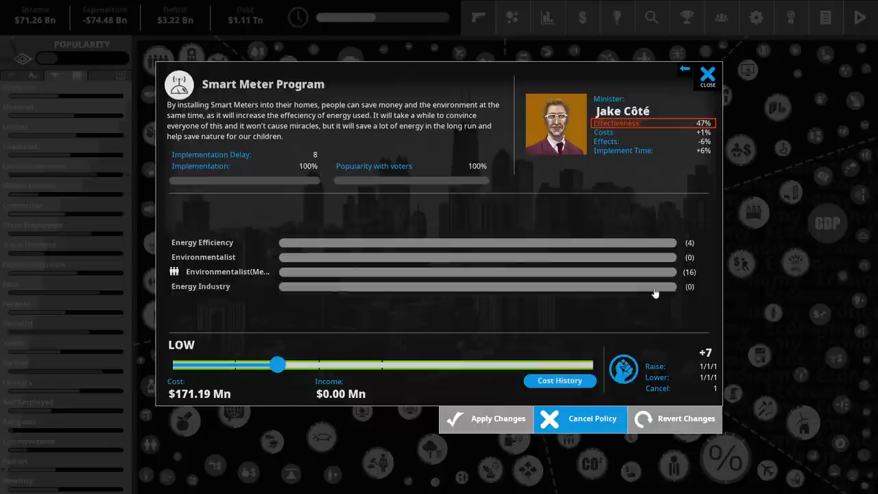
Step: Dismiss the Smart Meter Program details, then view and close the Recycling policy
left_click(706, 73)
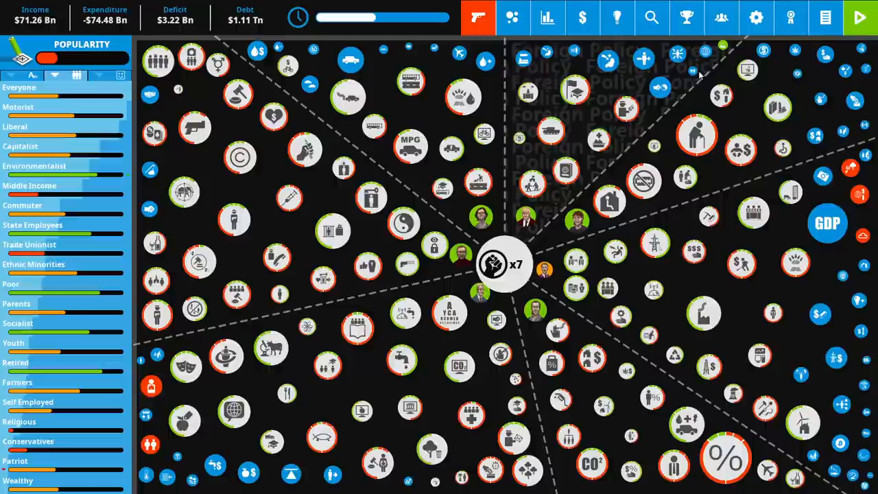
left_click(674, 356)
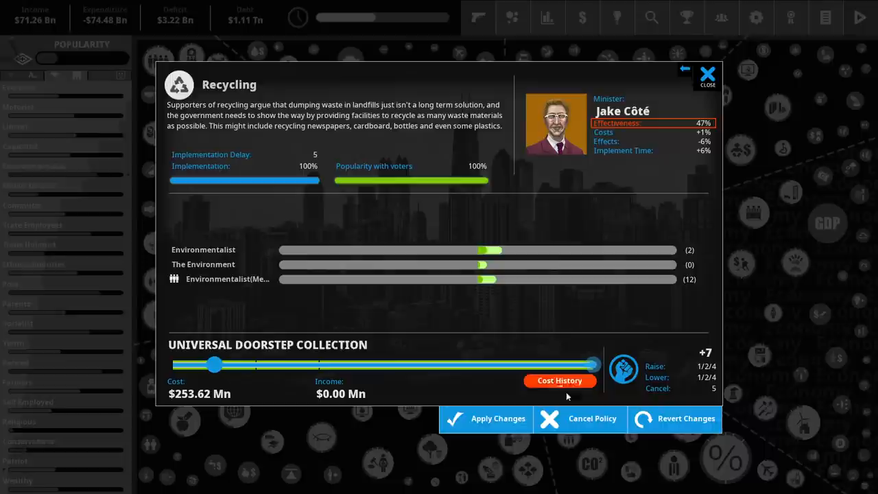
left_click(707, 72)
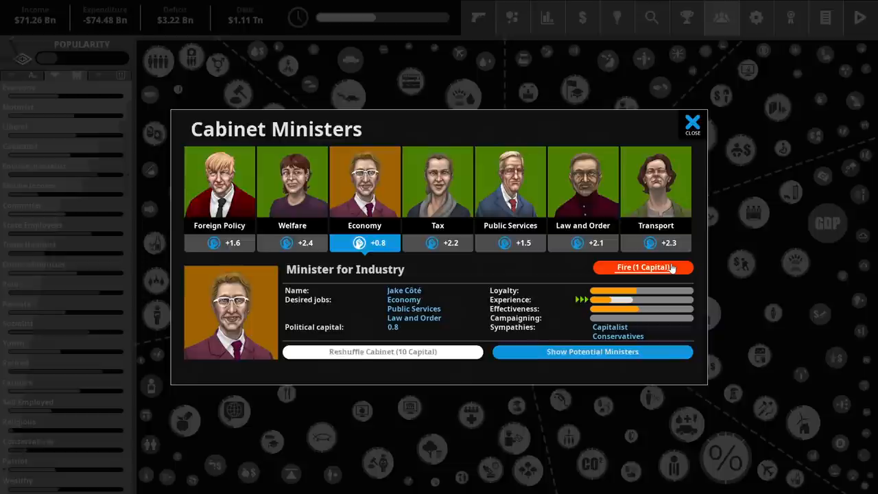
Step: Fire the economy minister for 1 Capital and hire a replacement from potential ministers
left_click(642, 267)
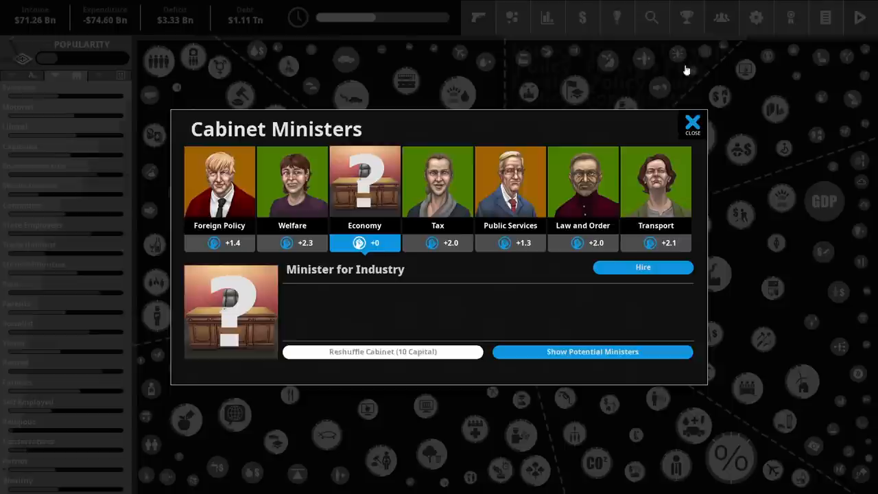
left_click(591, 351)
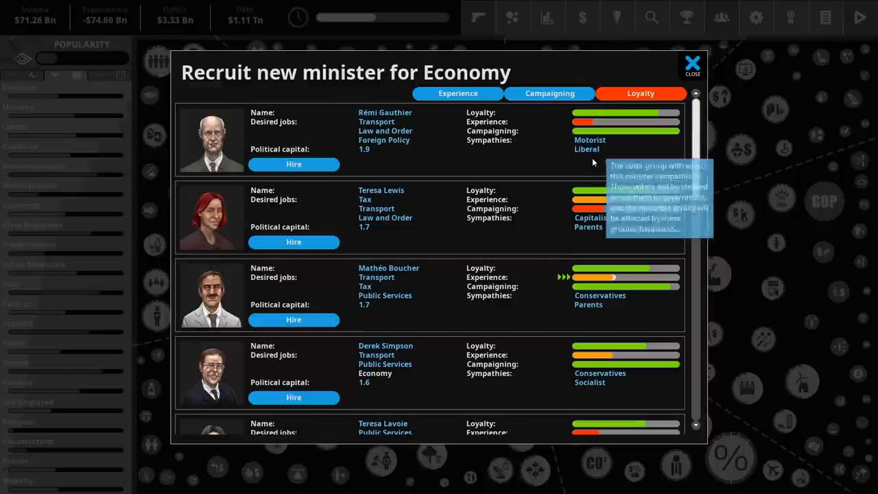
left_click(692, 62)
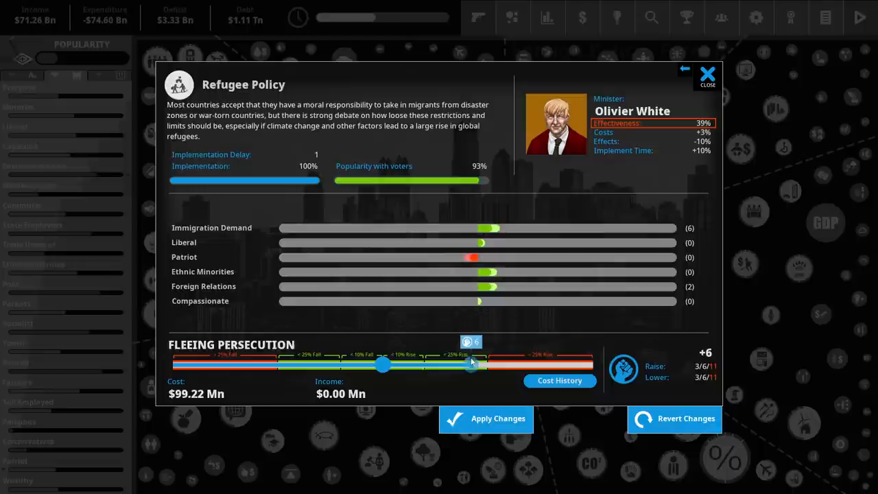
Step: Raise the Refugee Policy slider, inspect its Foreign Relations effect, and close the details
left_click_drag(471, 364, 497, 364)
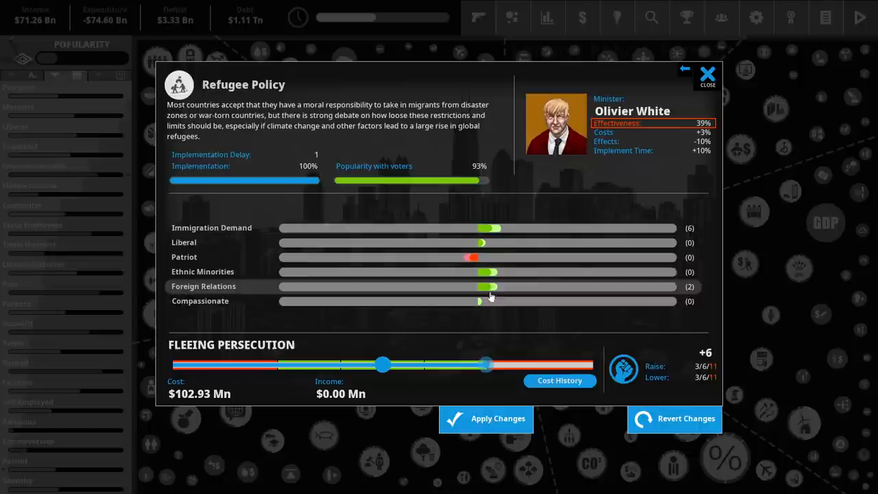
left_click(707, 73)
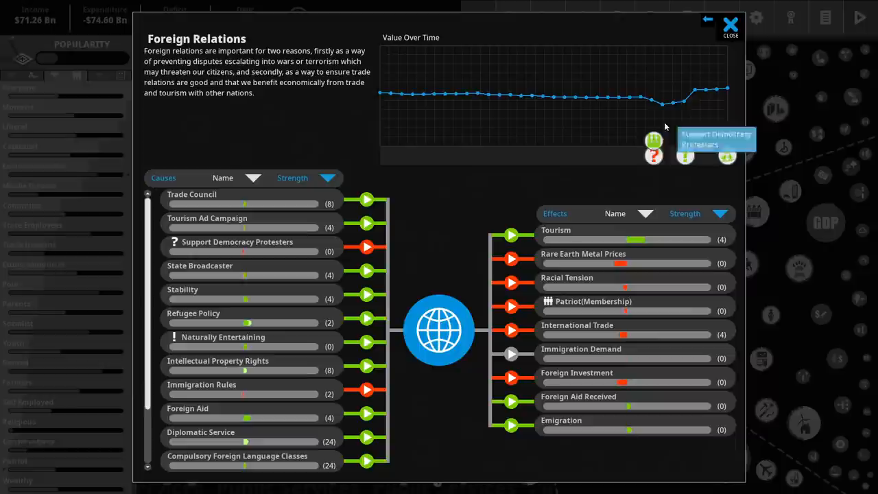
left_click(730, 24)
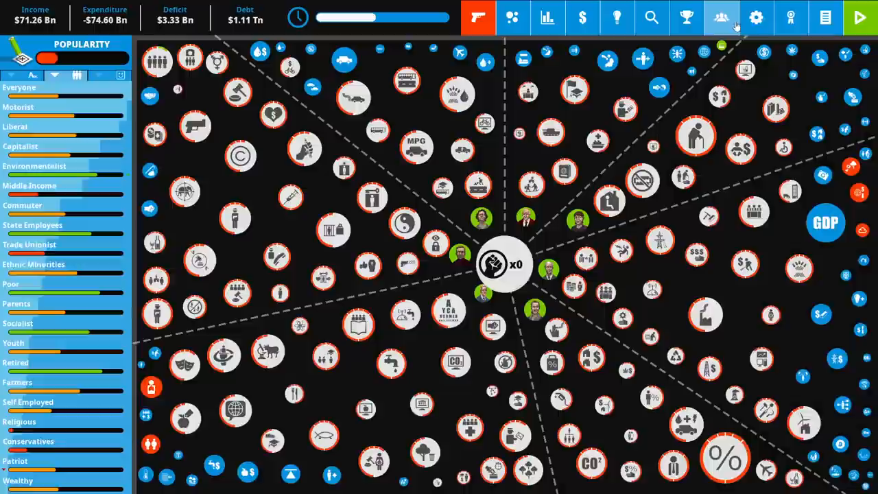